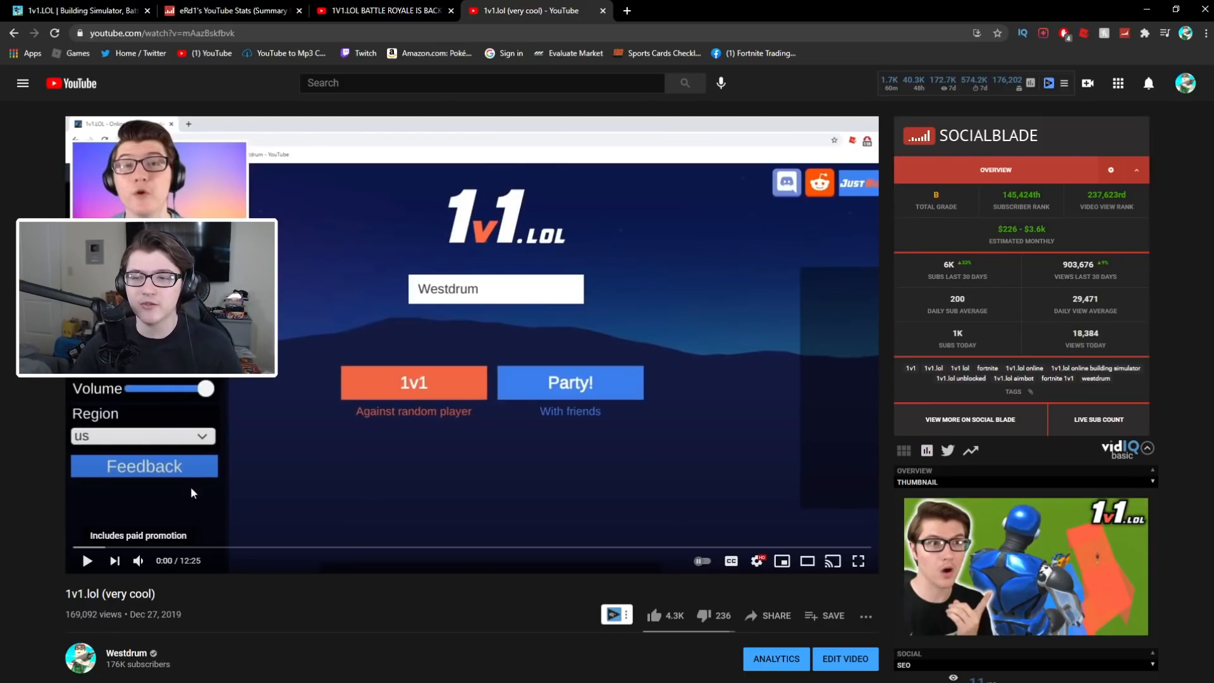
Scroll the Westdrum '1v1.lol (very cool)' video page down to show its stats panel.
{"action": "scroll", "scroll_direction": "down", "scroll_amount": 3}
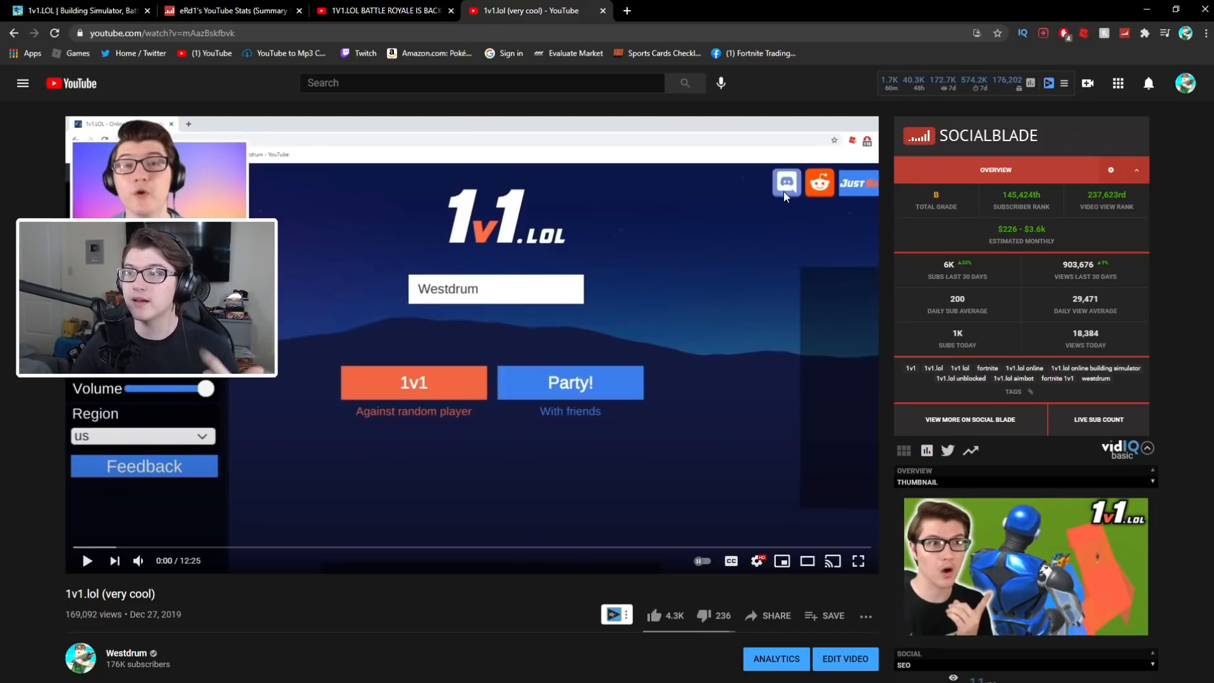
{"action": "mouse_move", "coordinate": [866, 193]}
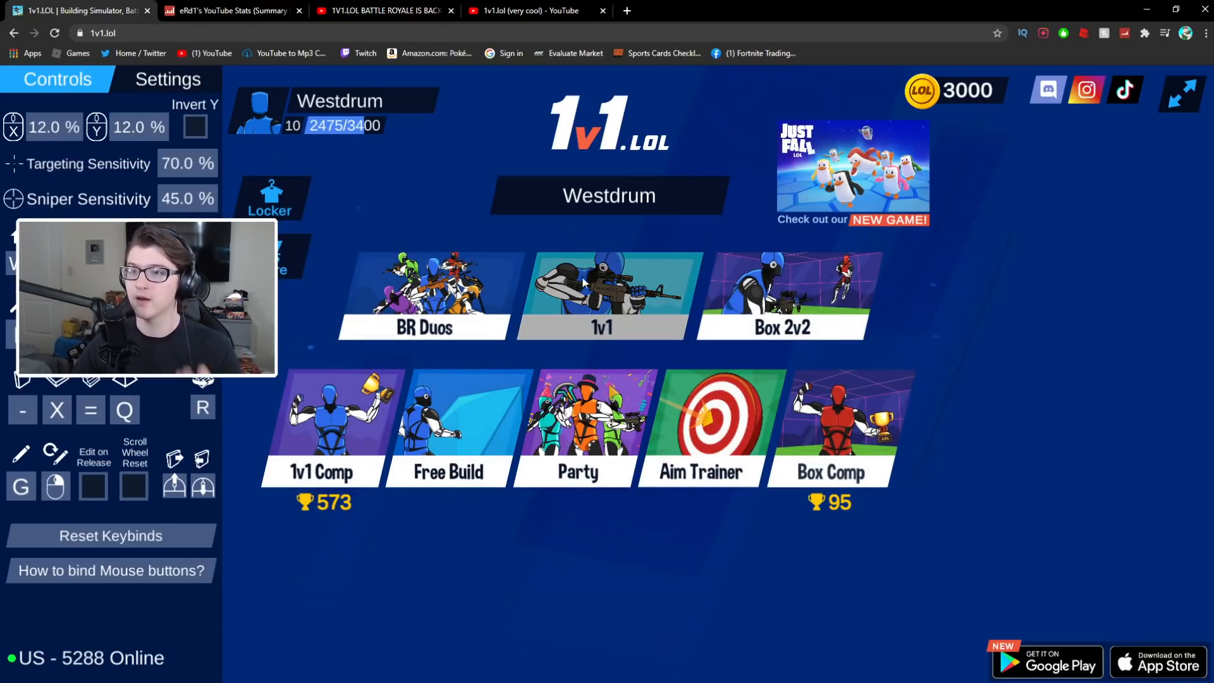
{"action": "left_click", "coordinate": [530, 10]}
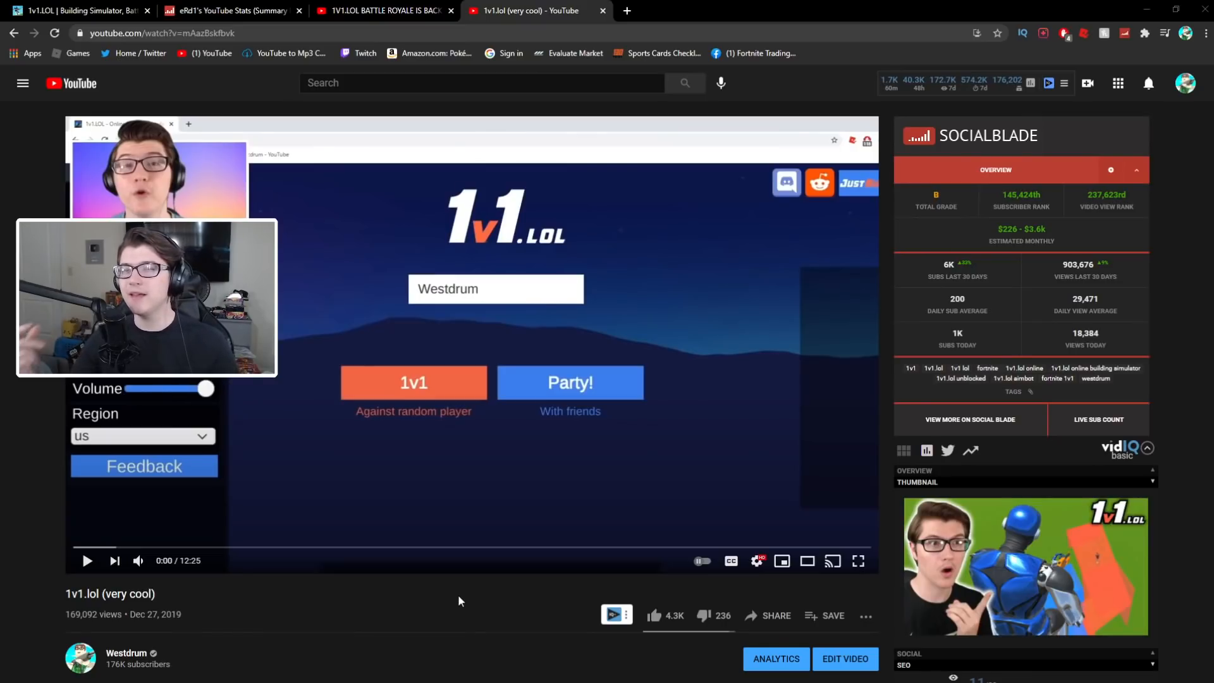
{"action": "mouse_move", "coordinate": [571, 199]}
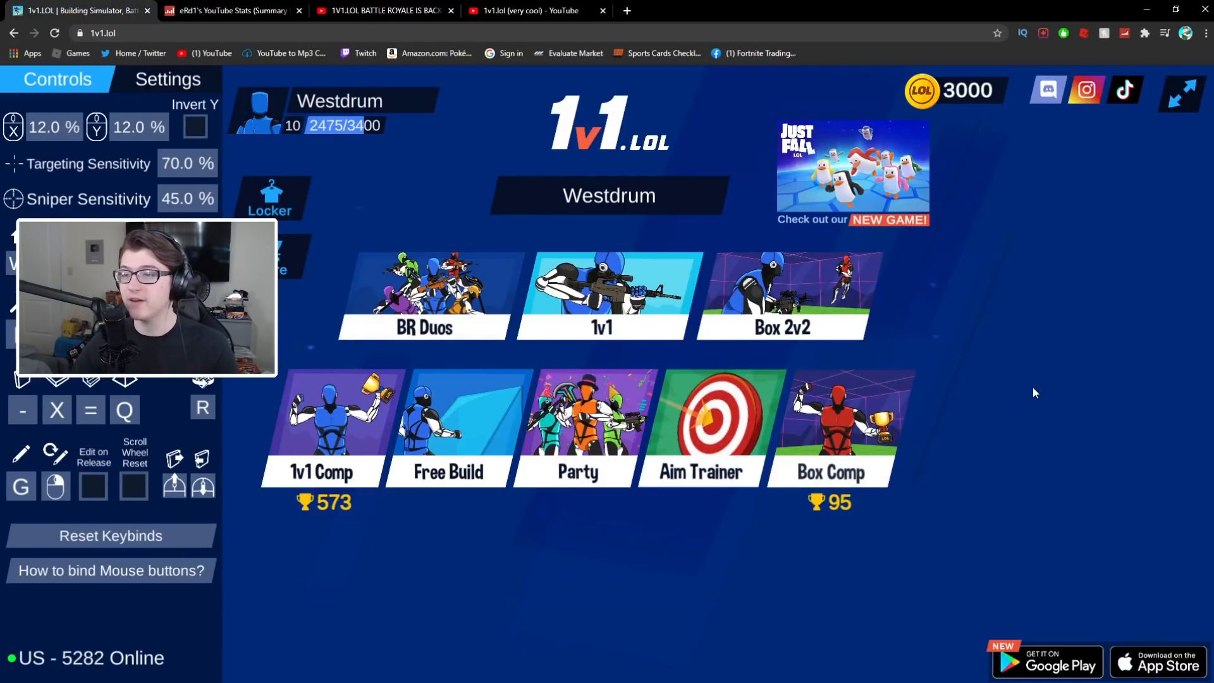
{"action": "mouse_move", "coordinate": [1038, 389]}
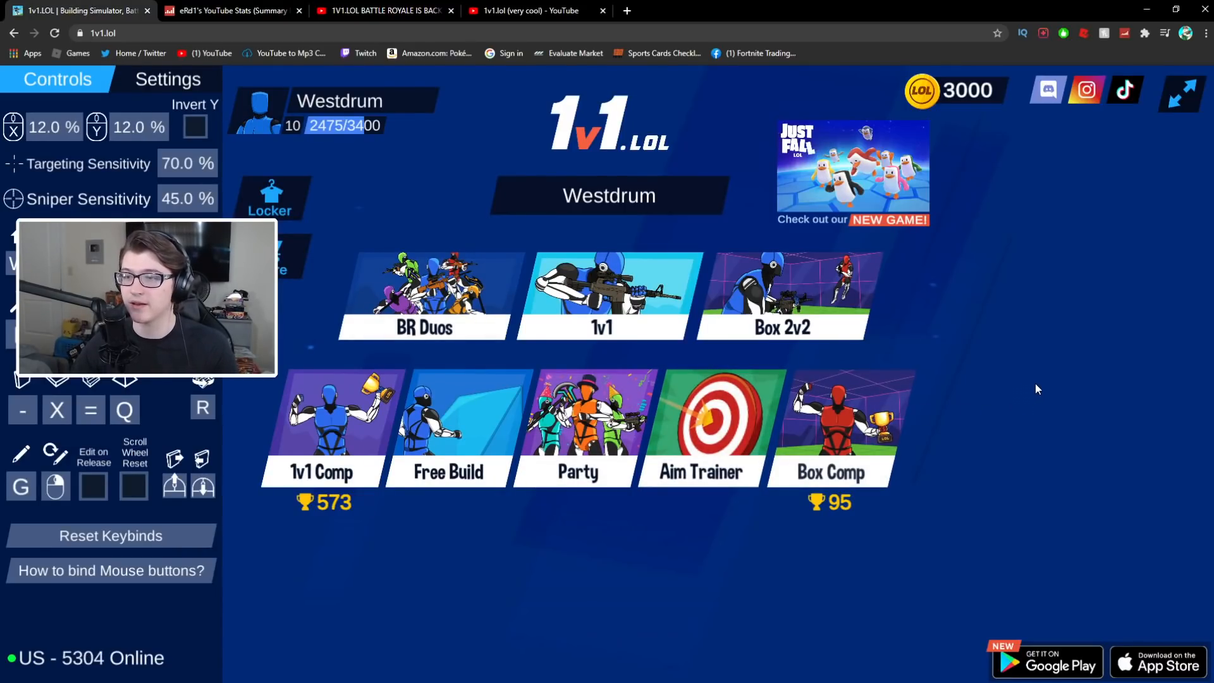
Switch to the Westdrum '1V1.LOL BATTLE ROYALE DUOS!' video tab from Aug 14, 2020.
{"action": "left_click", "coordinate": [534, 11]}
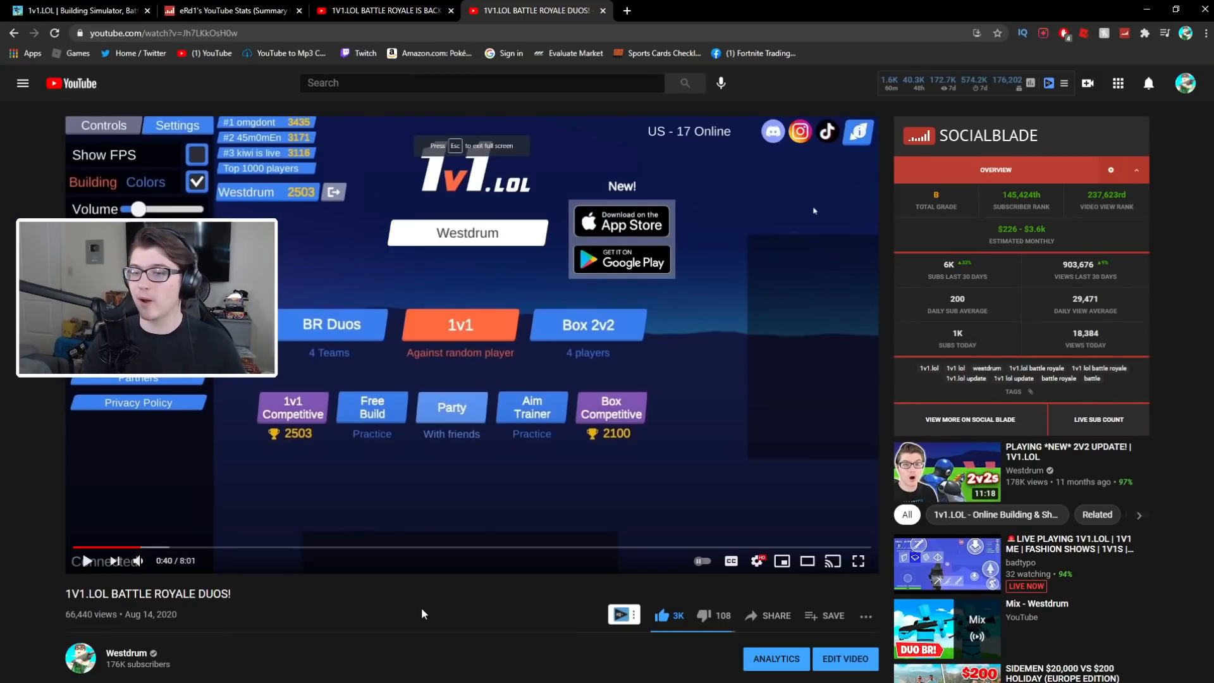
{"action": "mouse_move", "coordinate": [414, 529]}
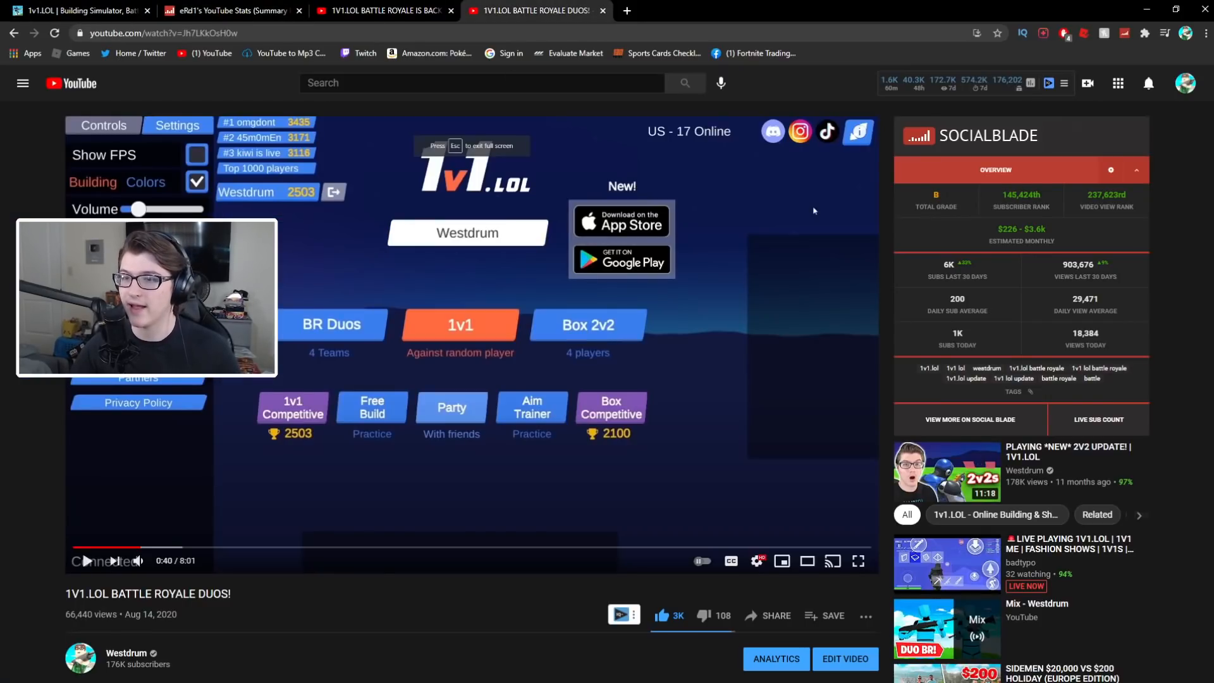
{"action": "mouse_move", "coordinate": [771, 383]}
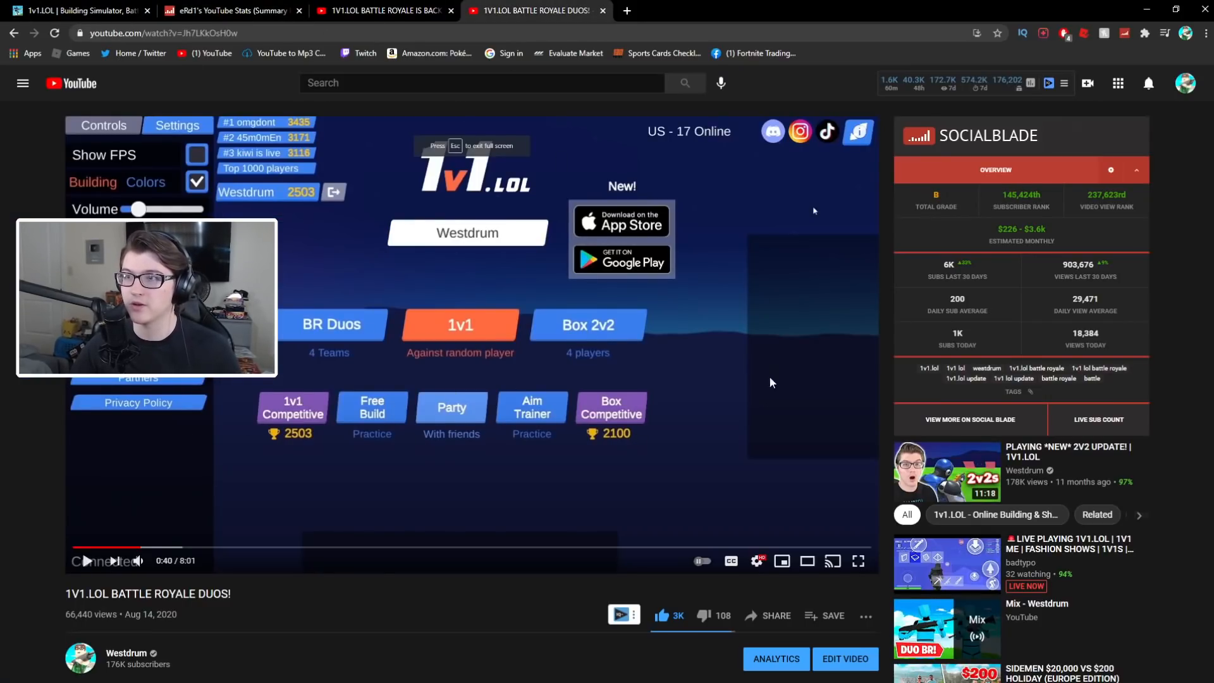
{"action": "mouse_move", "coordinate": [716, 312]}
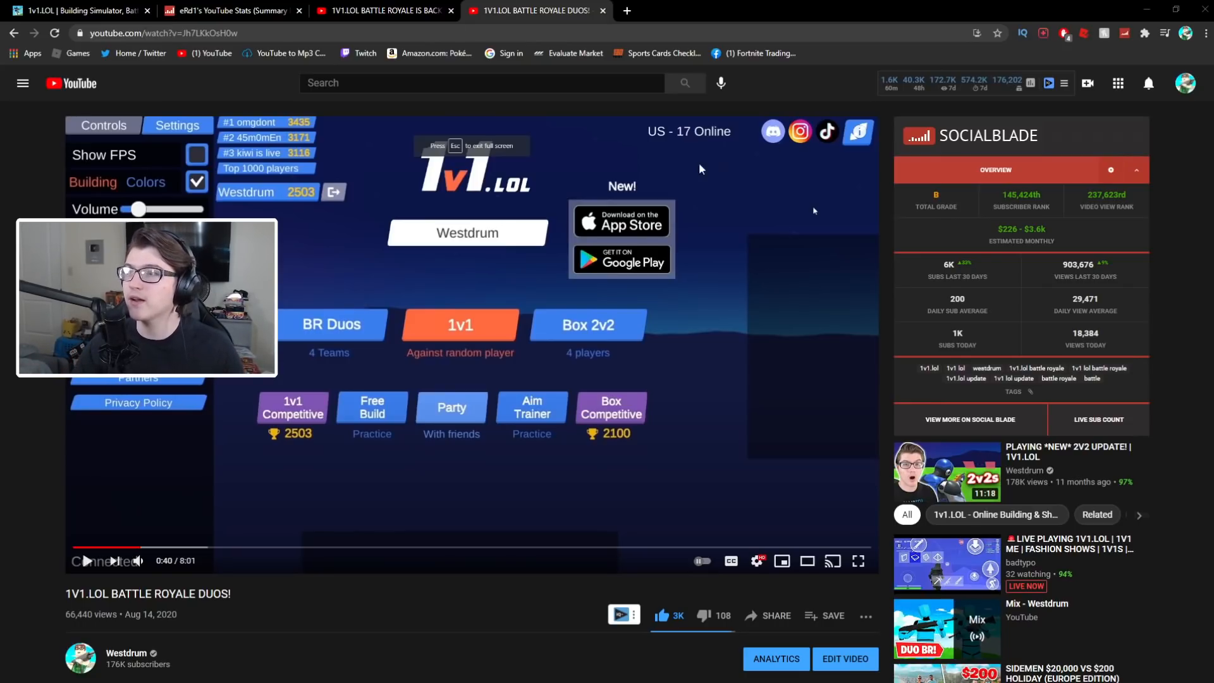
{"action": "mouse_move", "coordinate": [697, 151]}
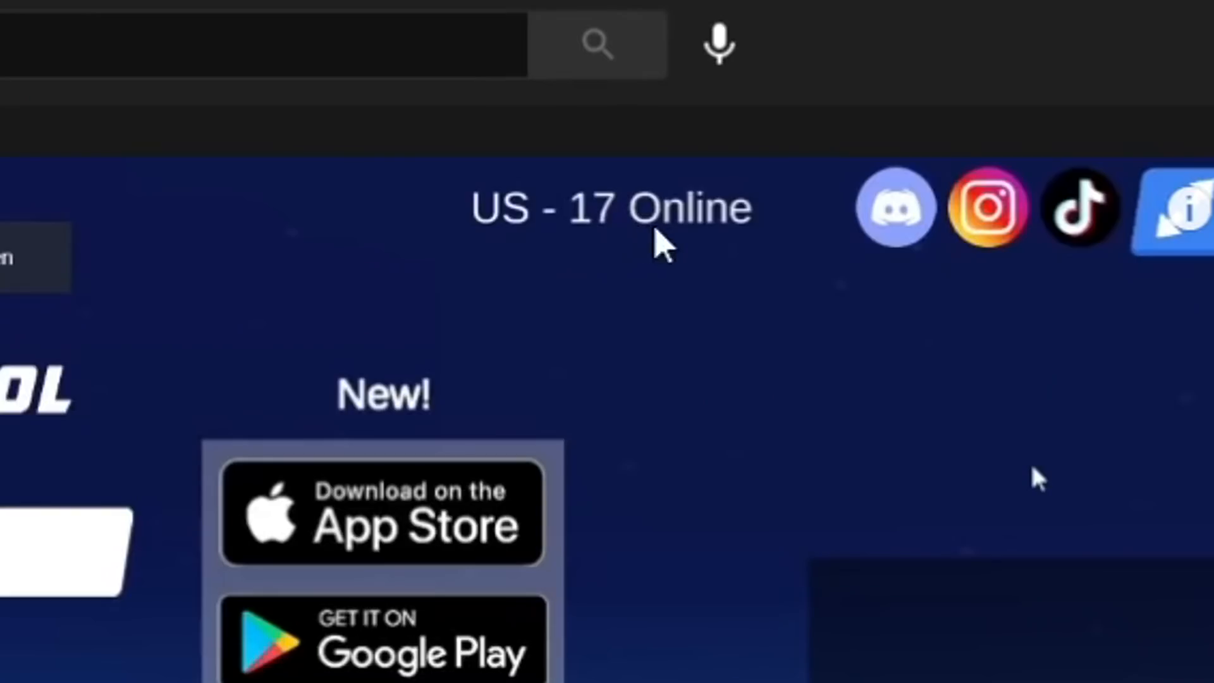
{"action": "mouse_move", "coordinate": [684, 270]}
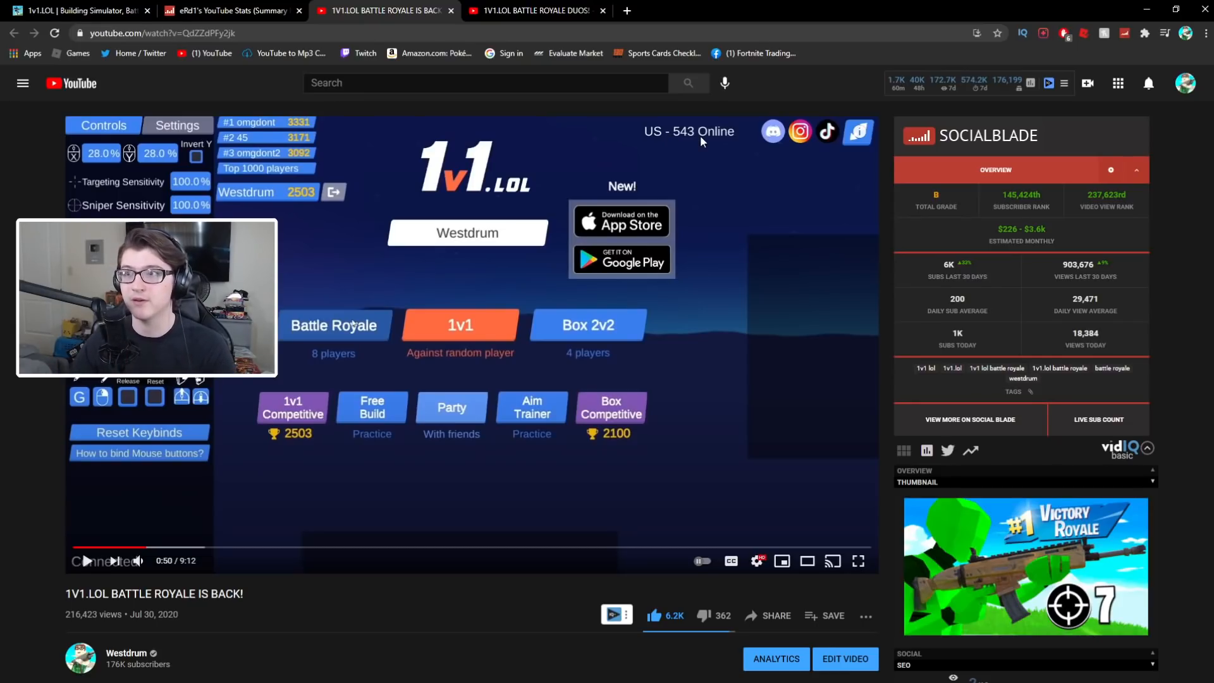
{"action": "mouse_move", "coordinate": [721, 157]}
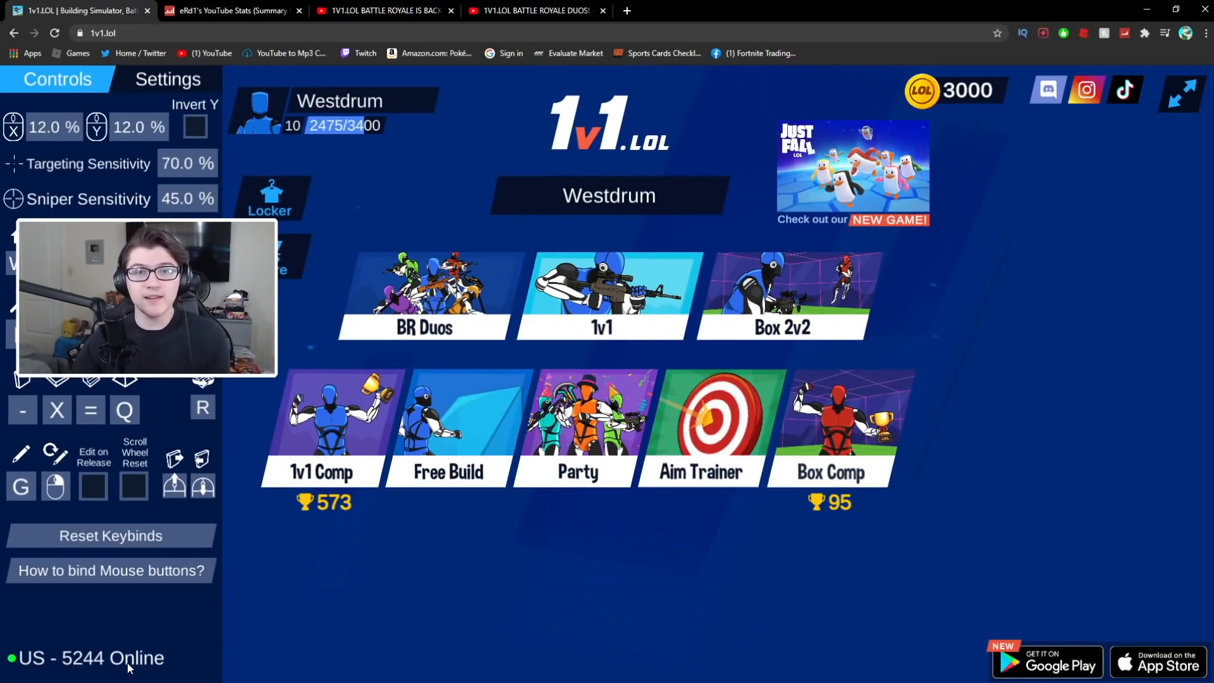
Toggle from the Battle Royale Is Back video to the live menu, then overlay the Discord chat.
{"action": "left_click", "coordinate": [386, 10]}
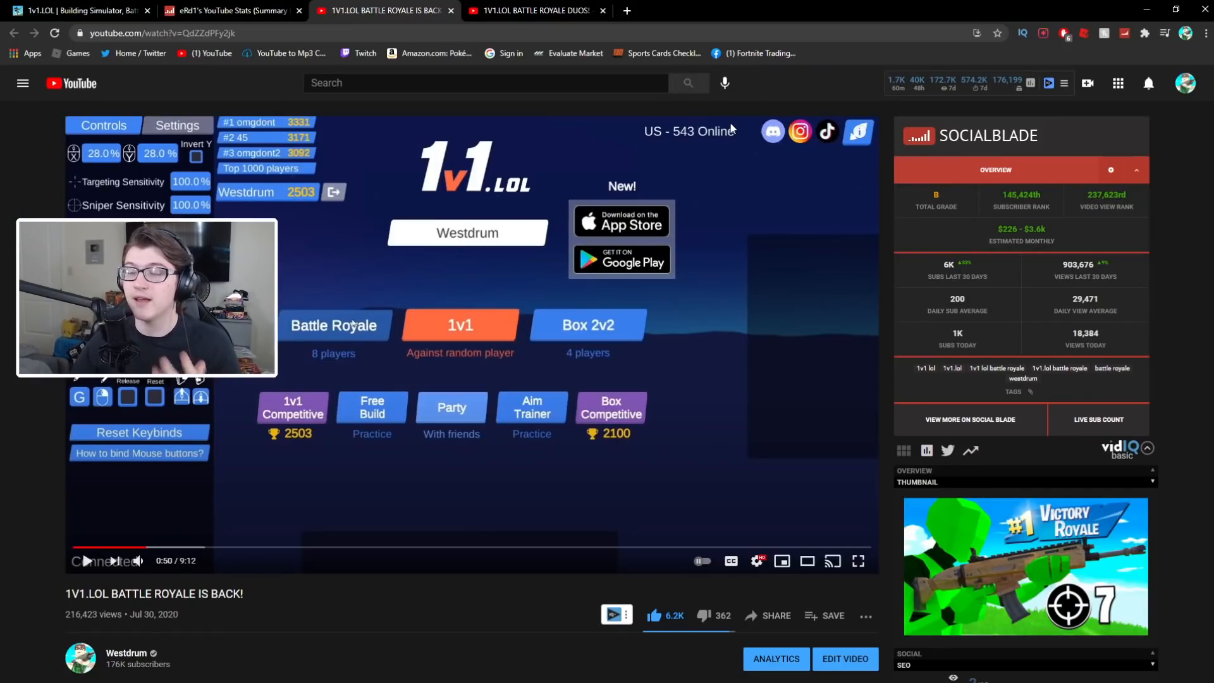
{"action": "mouse_move", "coordinate": [686, 144]}
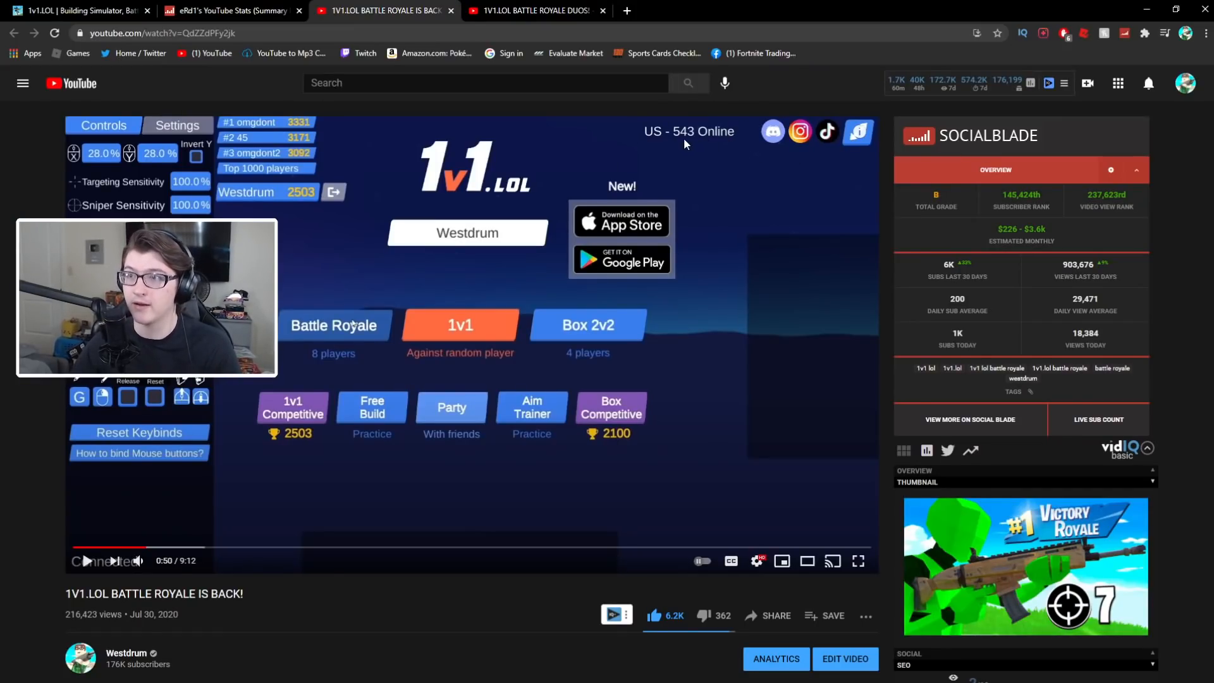
{"action": "left_click", "coordinate": [63, 12]}
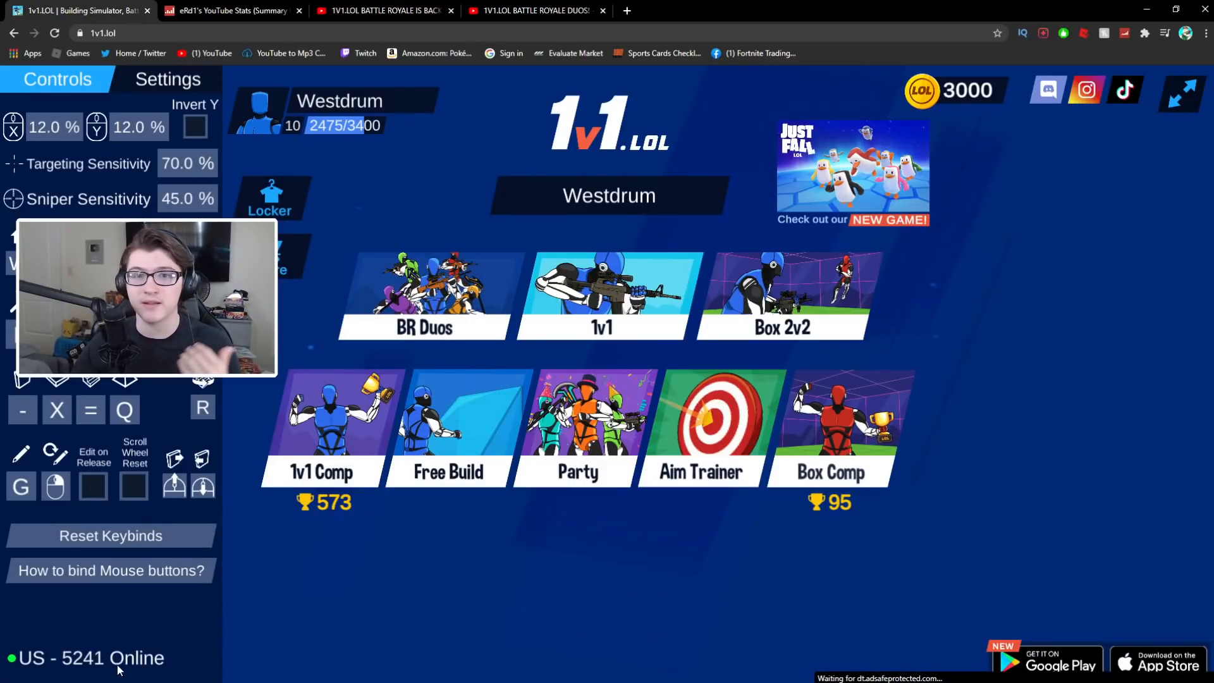
{"action": "left_click", "coordinate": [168, 79]}
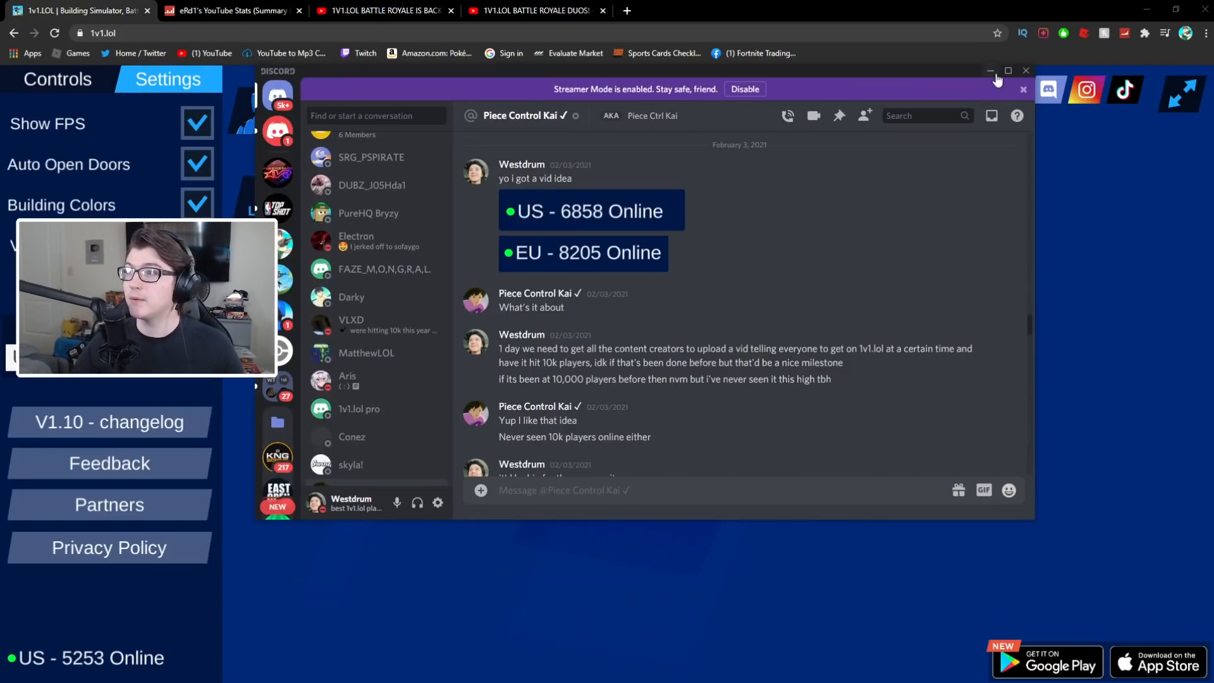
Maximize and close the Discord chat, then switch to eRd1's Social Blade stats page.
{"action": "left_click", "coordinate": [1008, 70]}
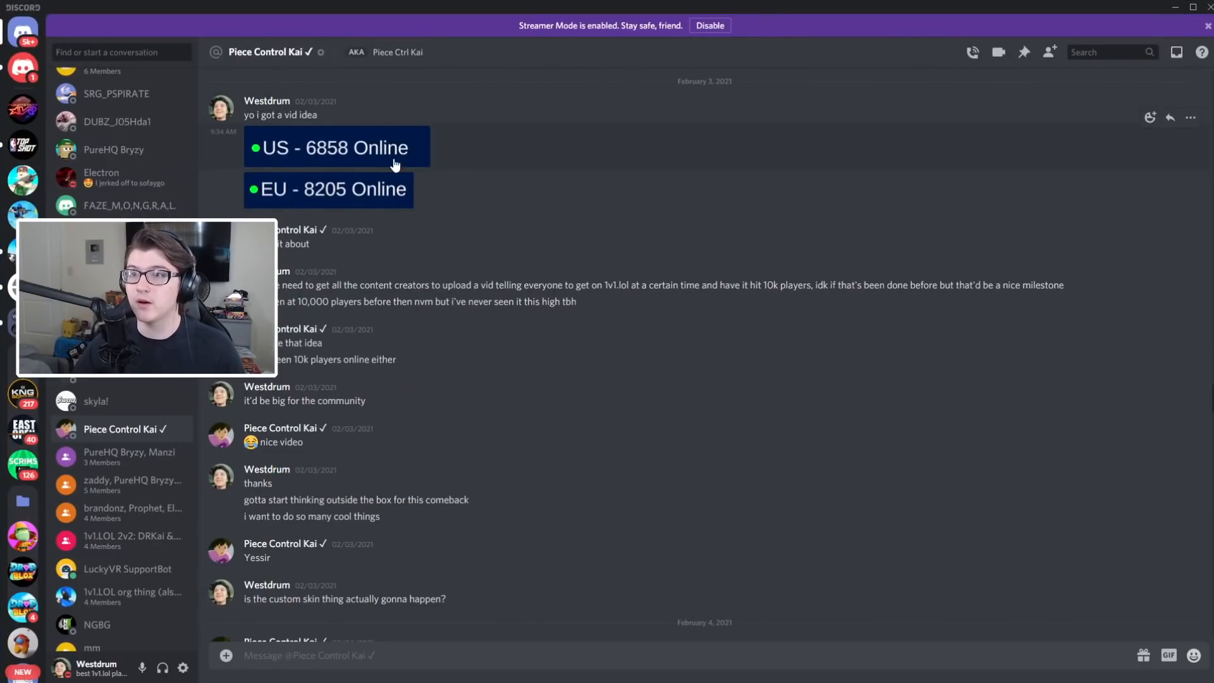
{"action": "mouse_move", "coordinate": [321, 106]}
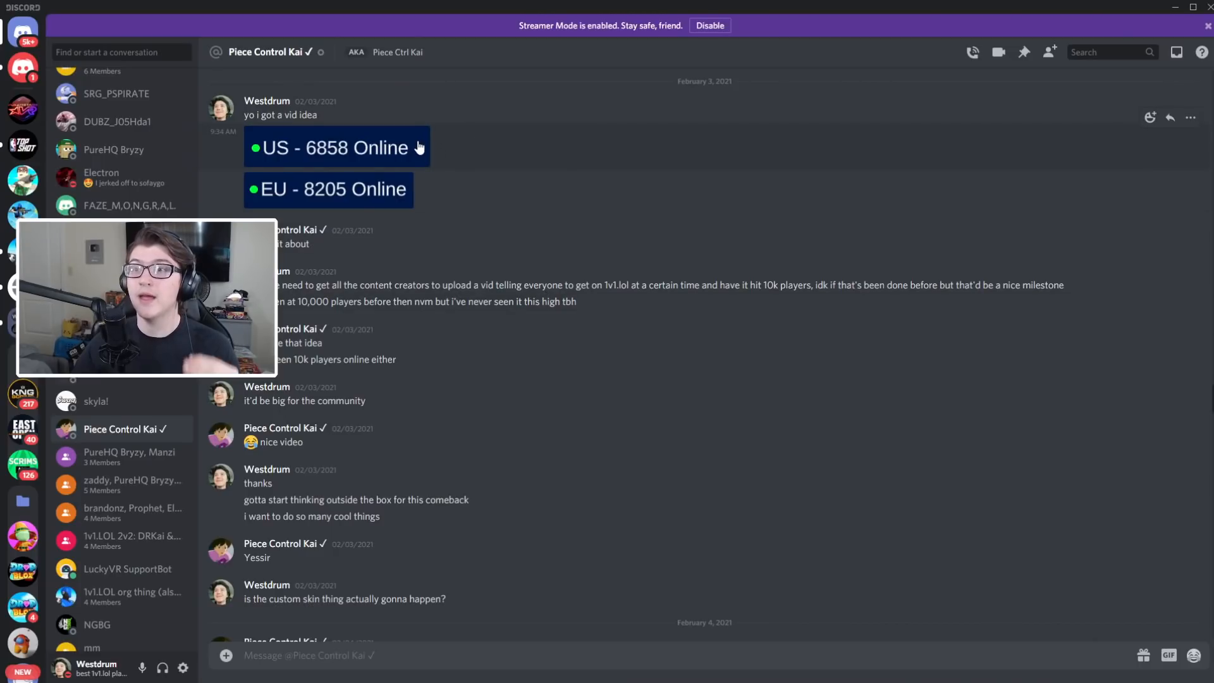
{"action": "left_click", "coordinate": [337, 147]}
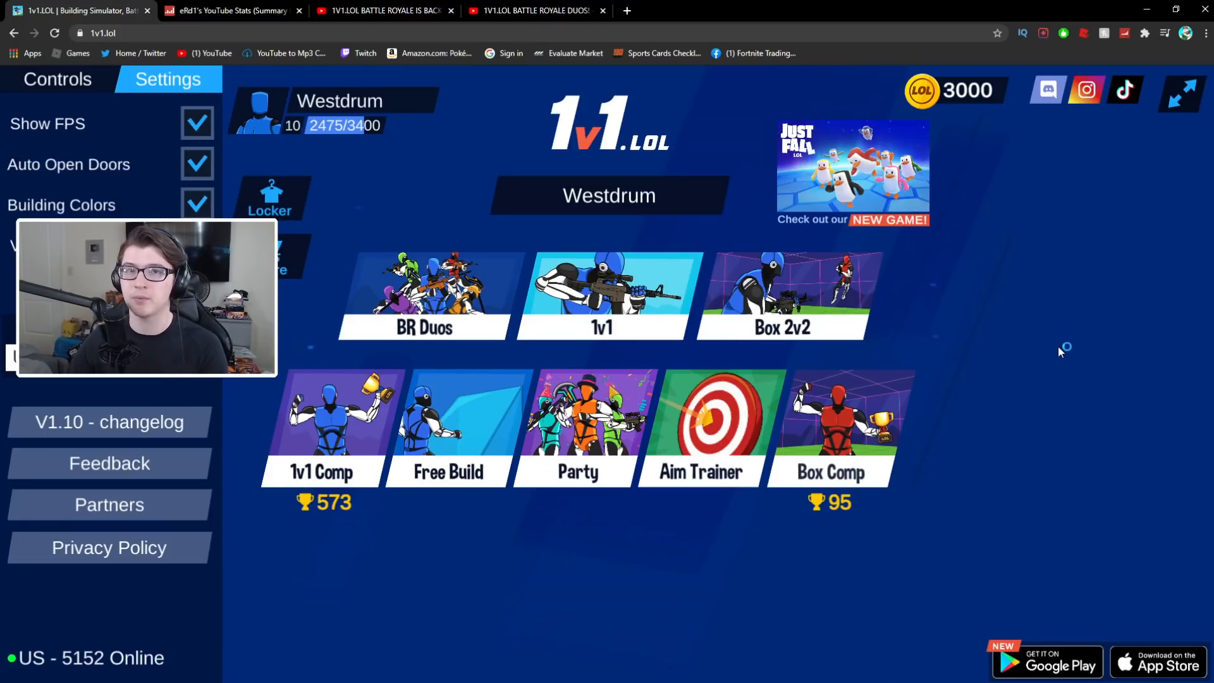
{"action": "left_click", "coordinate": [209, 11]}
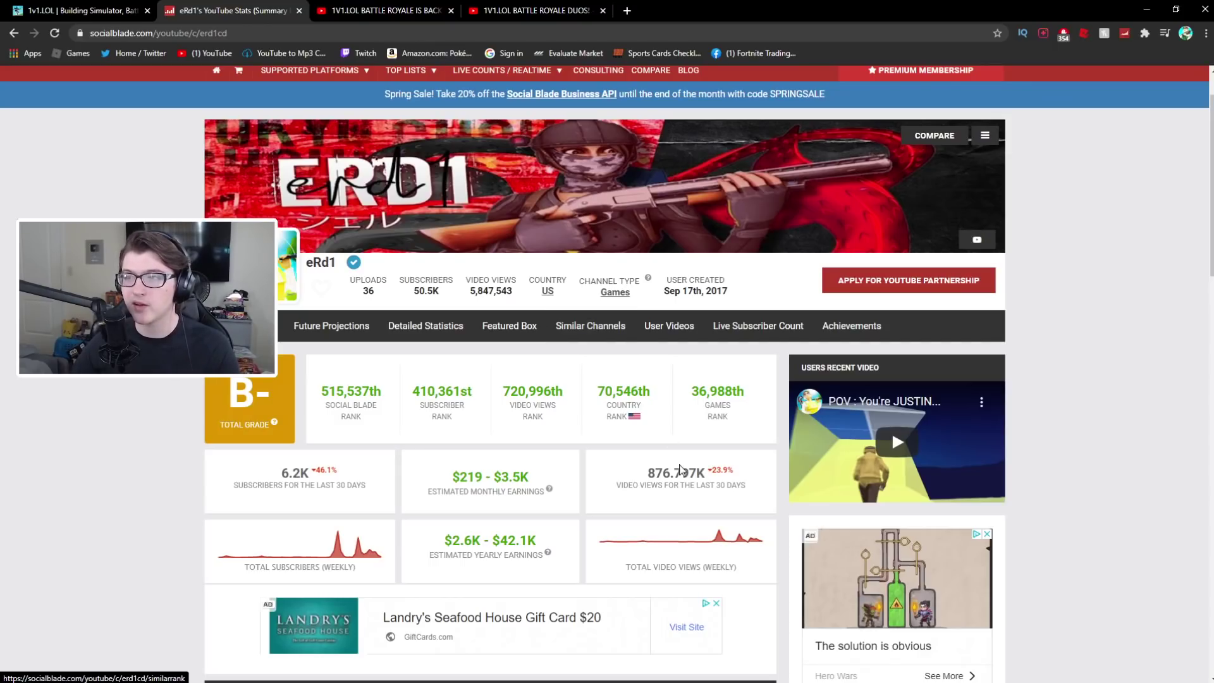
{"action": "mouse_move", "coordinate": [765, 502]}
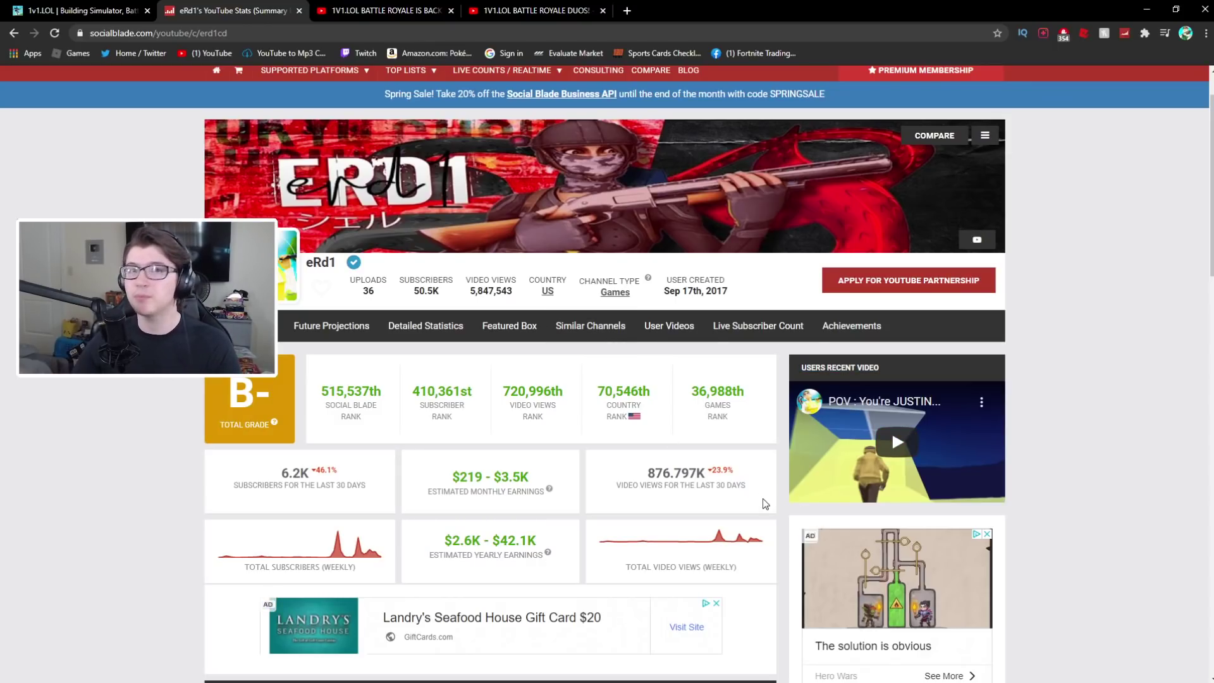
Scroll eRd1's Social Blade page past the daily table to the monthly views and subscribers charts.
{"action": "scroll", "scroll_direction": "down", "scroll_amount": 3}
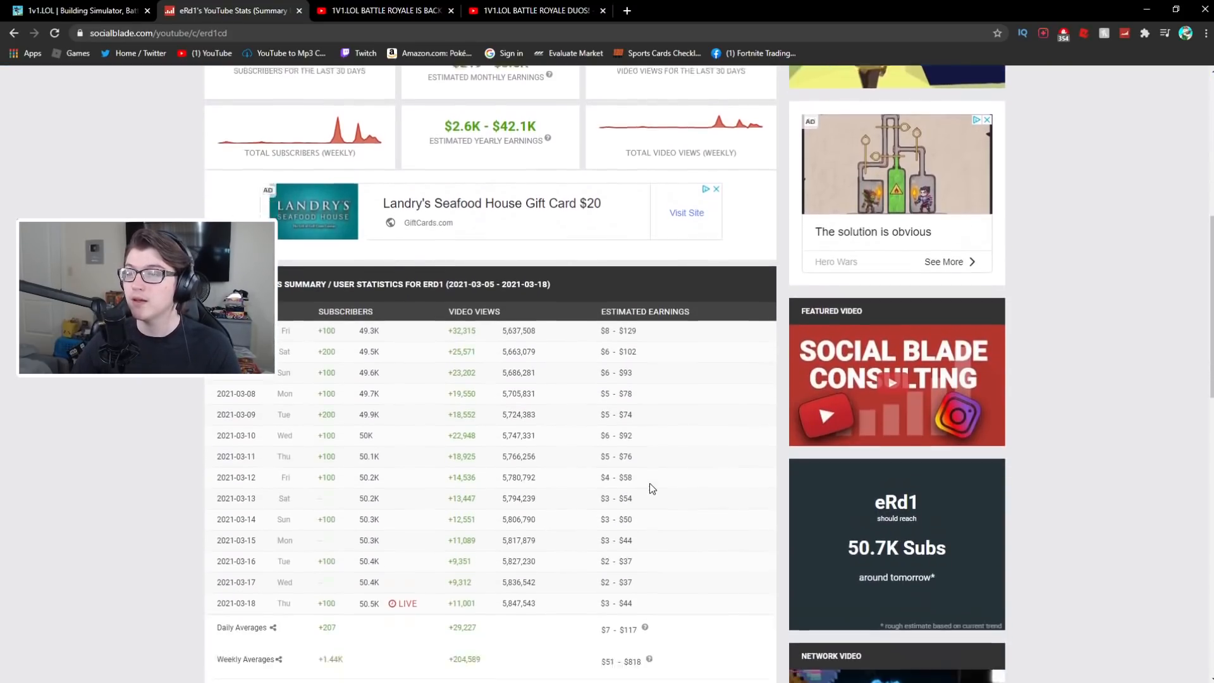
{"action": "scroll", "scroll_direction": "down", "scroll_amount": 3}
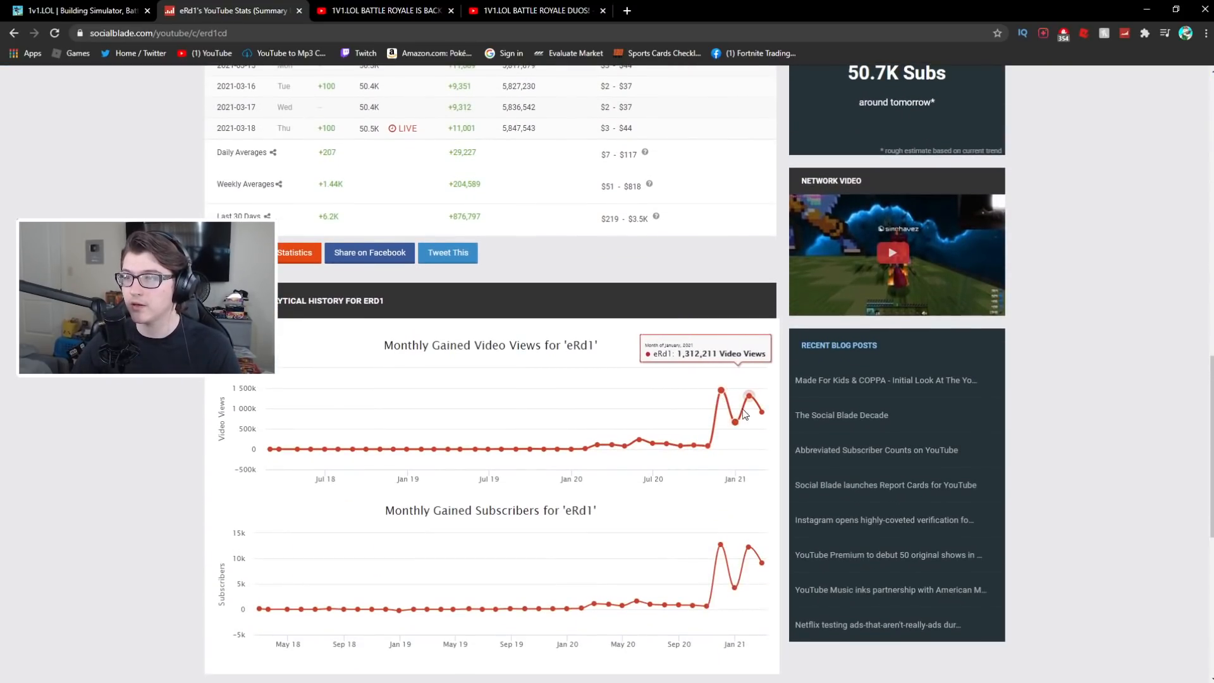
{"action": "mouse_move", "coordinate": [735, 420]}
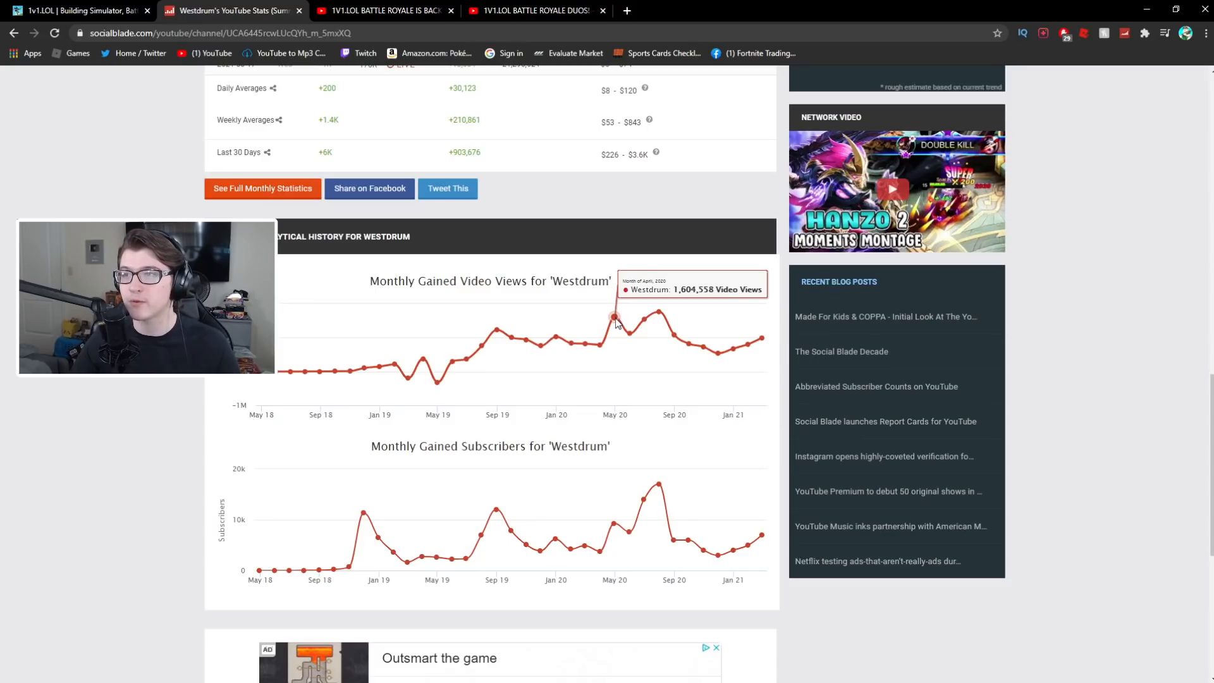
{"action": "mouse_move", "coordinate": [627, 337]}
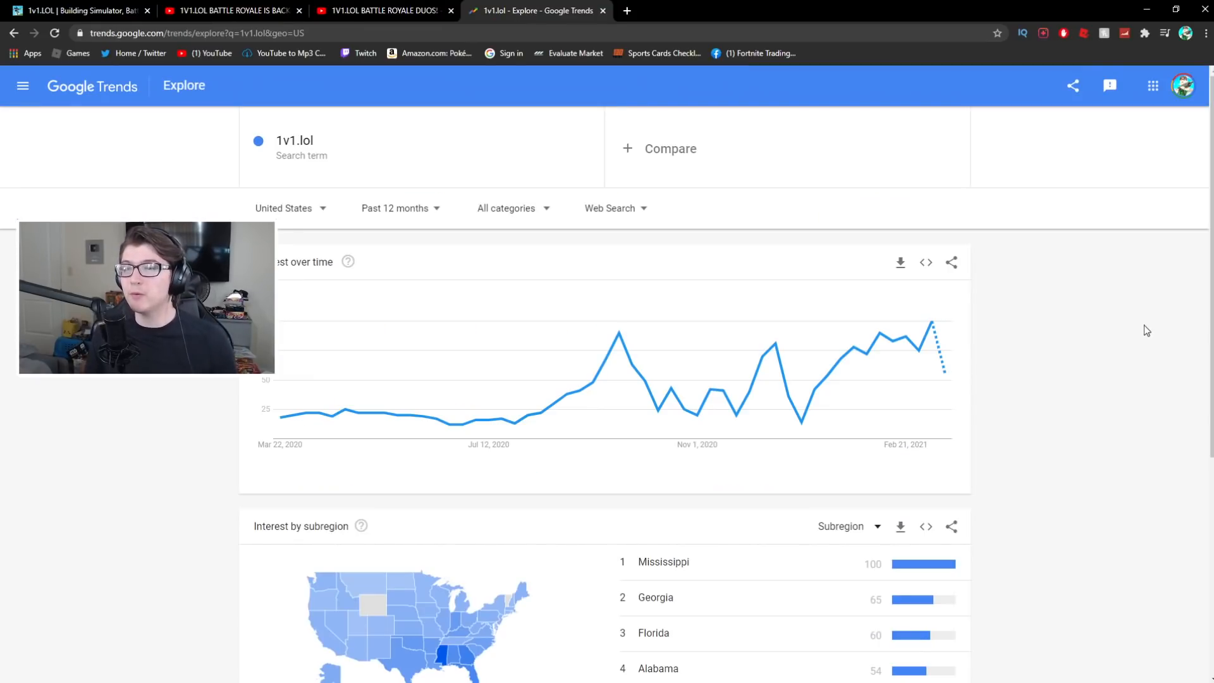
{"action": "mouse_move", "coordinate": [693, 122]}
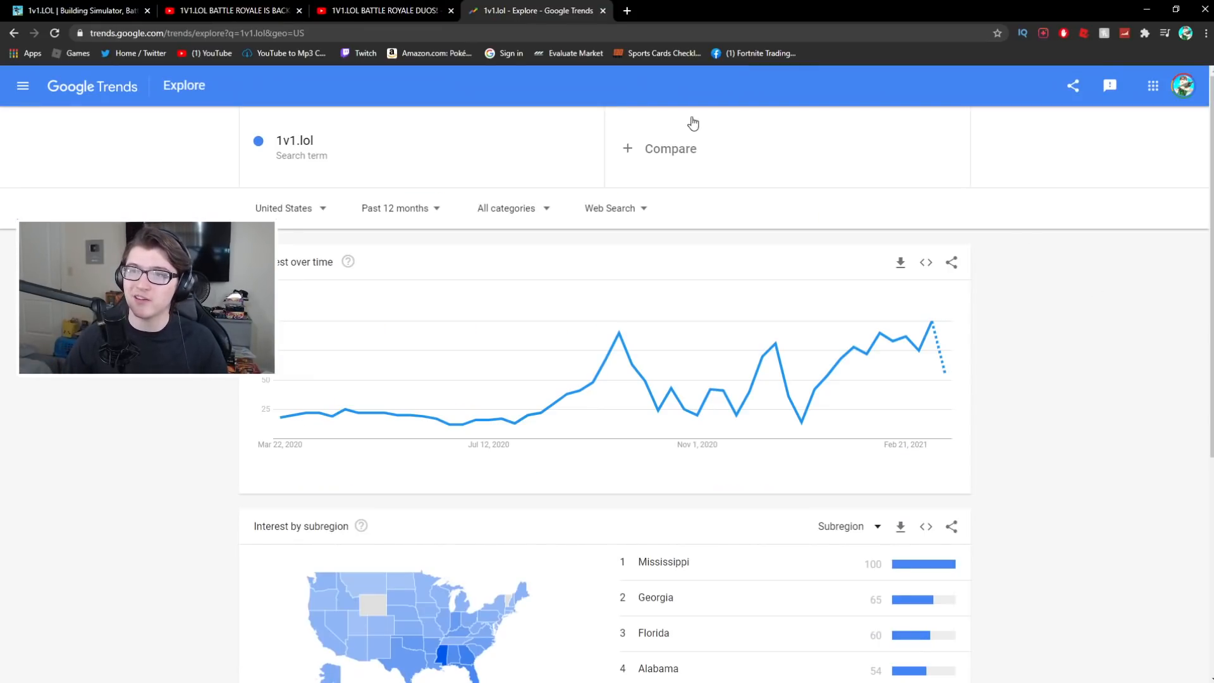
{"action": "mouse_move", "coordinate": [281, 410]}
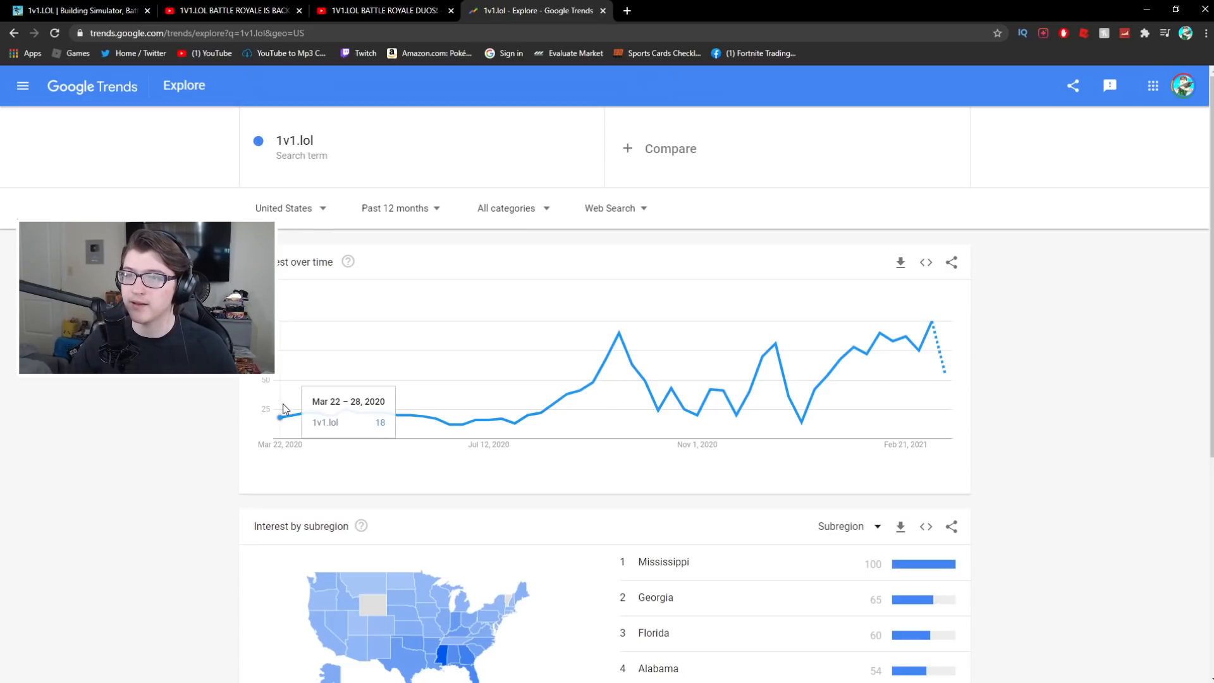
{"action": "mouse_move", "coordinate": [382, 414]}
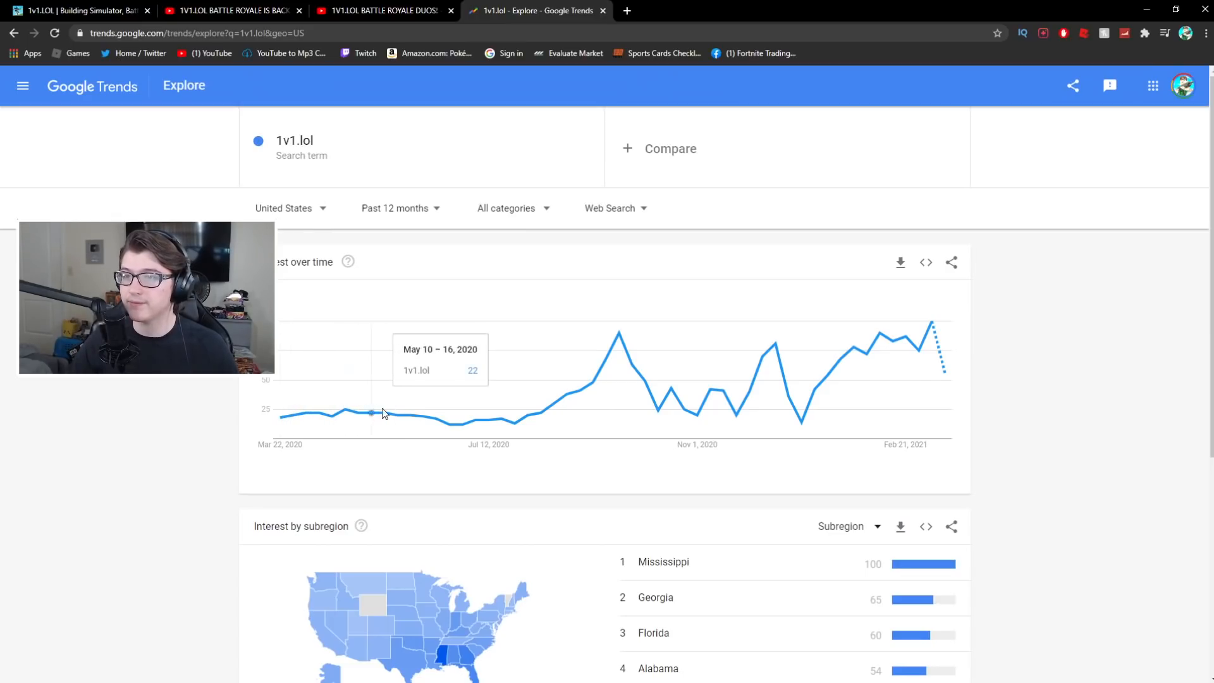
{"action": "mouse_move", "coordinate": [393, 416]}
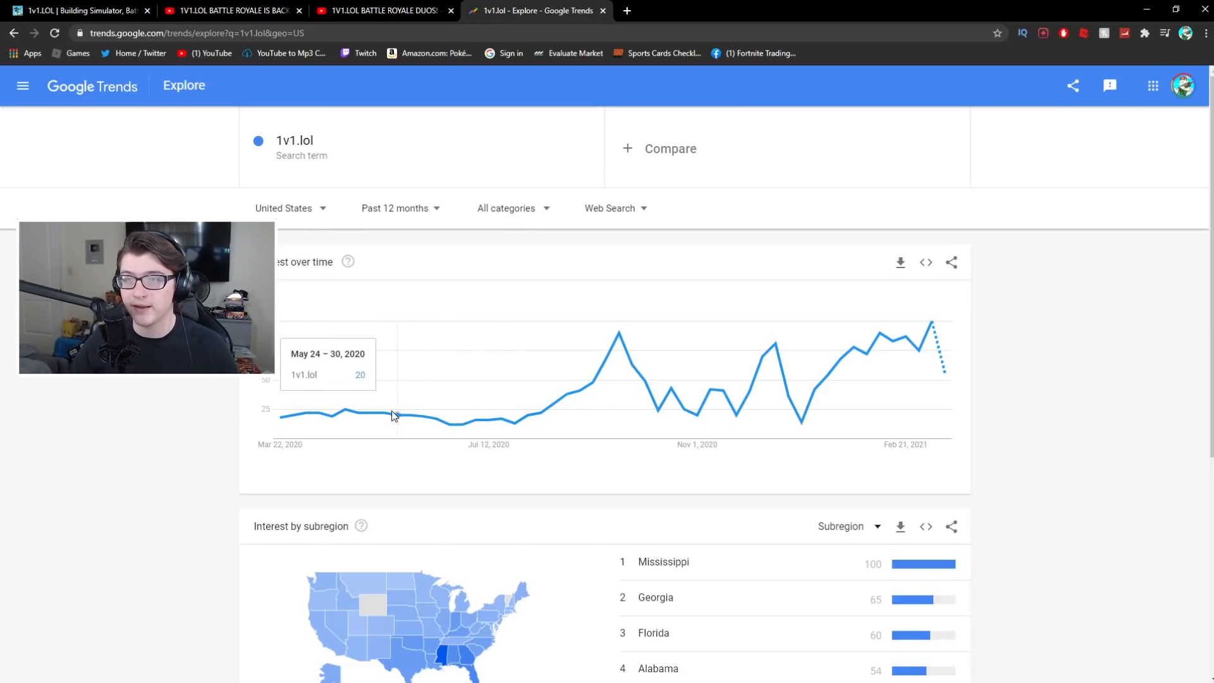
{"action": "mouse_move", "coordinate": [525, 415]}
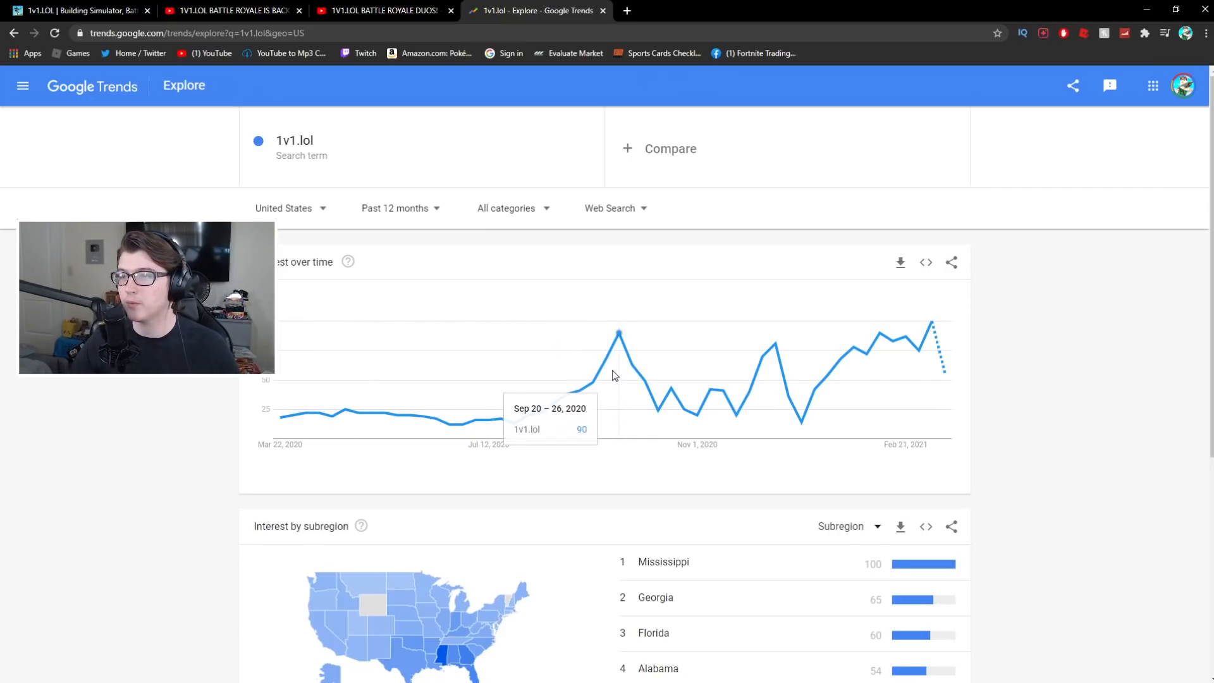
{"action": "mouse_move", "coordinate": [626, 381]}
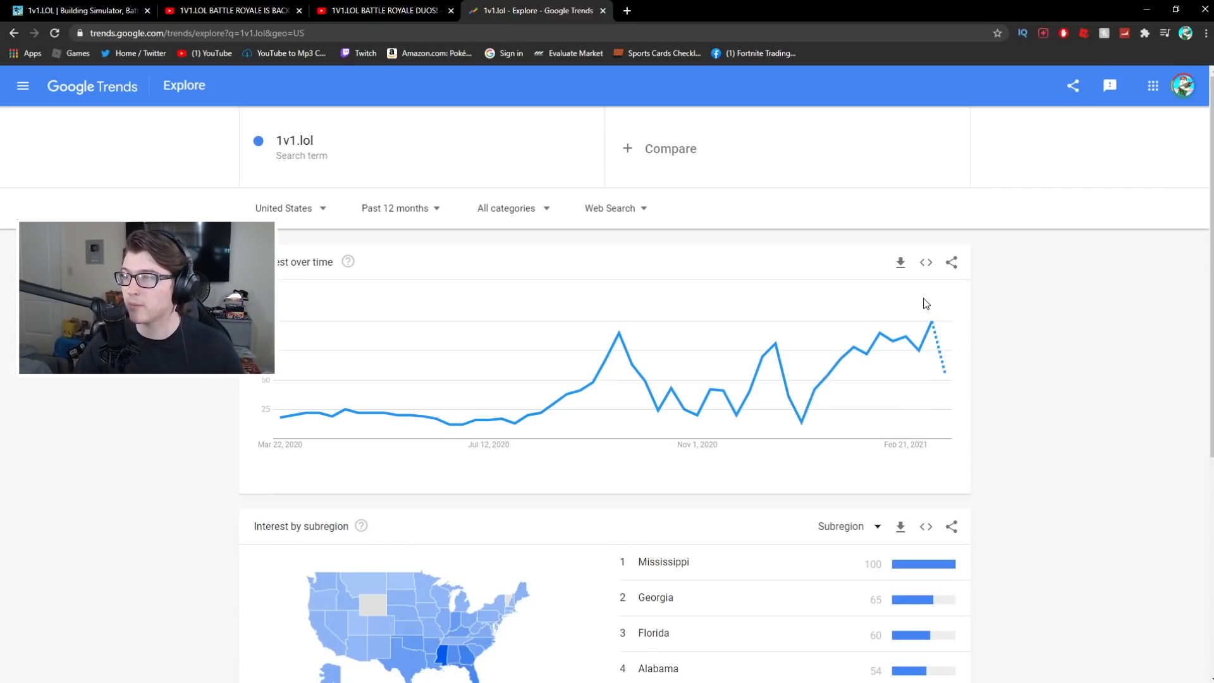
{"action": "mouse_move", "coordinate": [941, 331]}
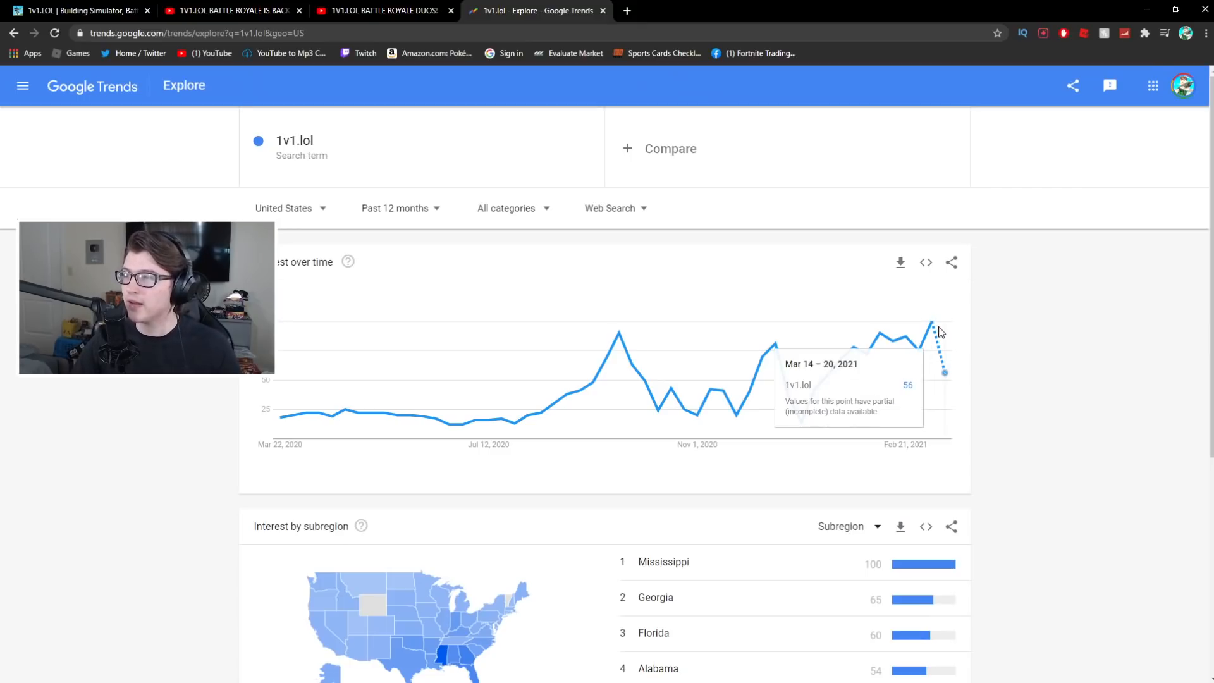
{"action": "mouse_move", "coordinate": [944, 370]}
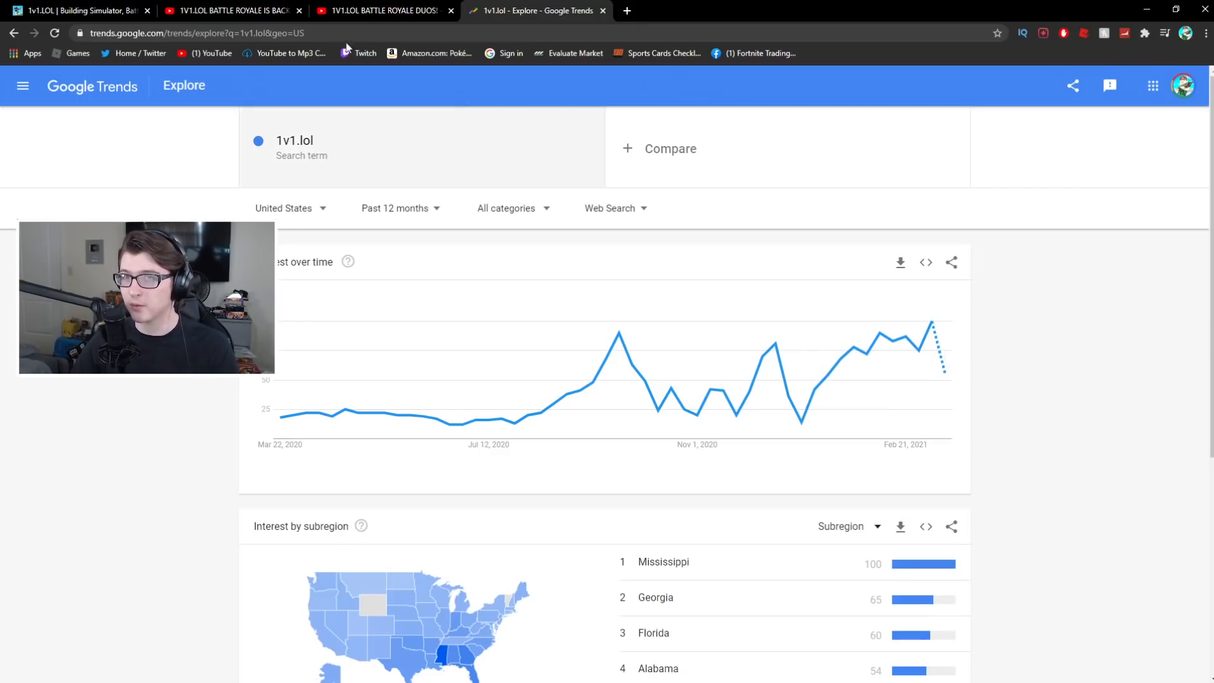
Switch from the Google Trends chart back to the live 1v1.LOL menu showing about 5248 US players.
{"action": "left_click", "coordinate": [82, 12]}
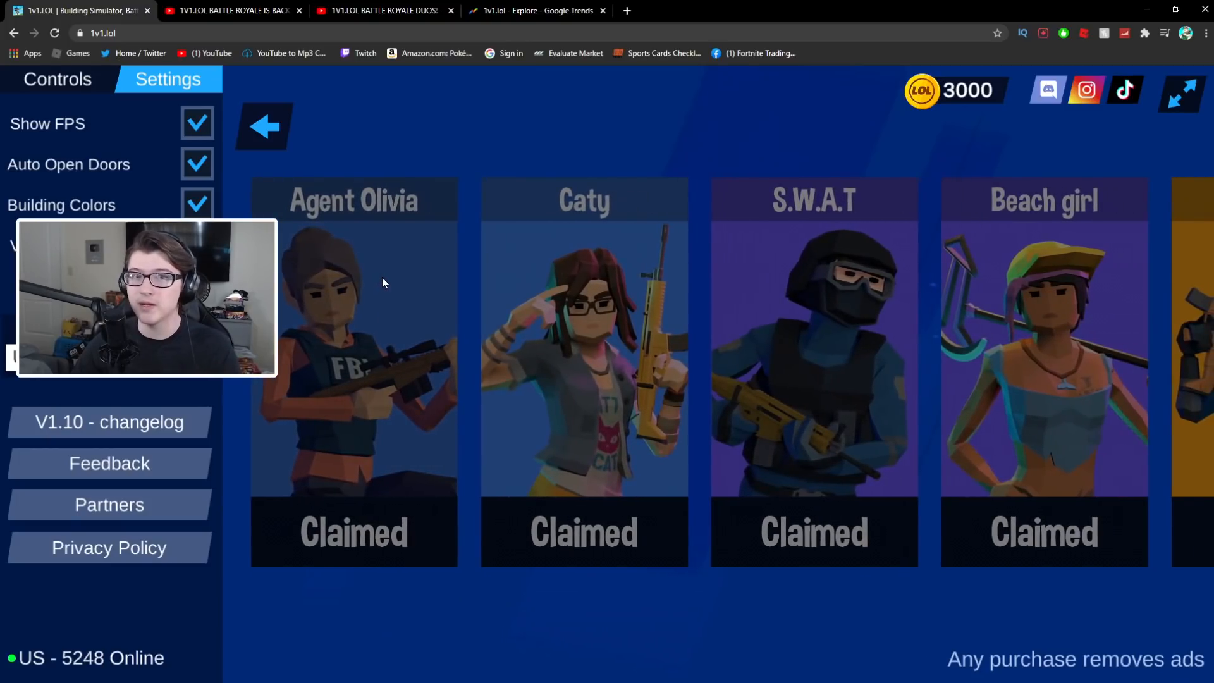
Flip to Westdrum's YouTube videos page, then back to the Google Trends 1v1.lol chart.
{"action": "left_click", "coordinate": [373, 10]}
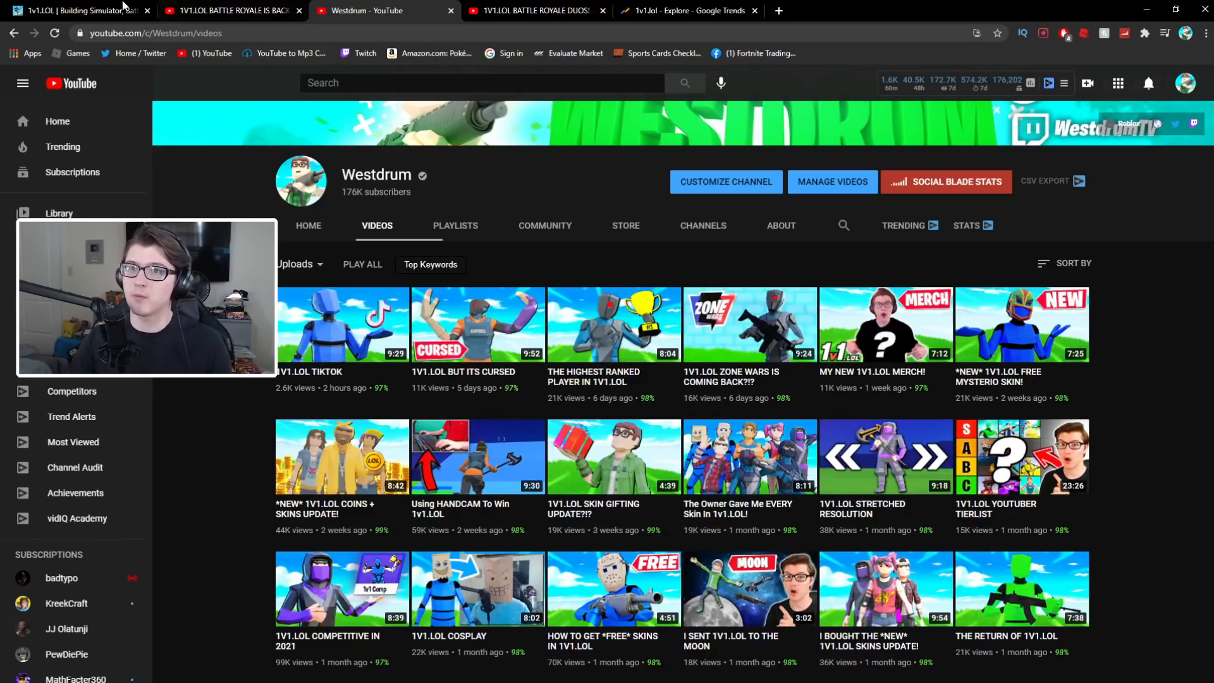
{"action": "left_click", "coordinate": [690, 11]}
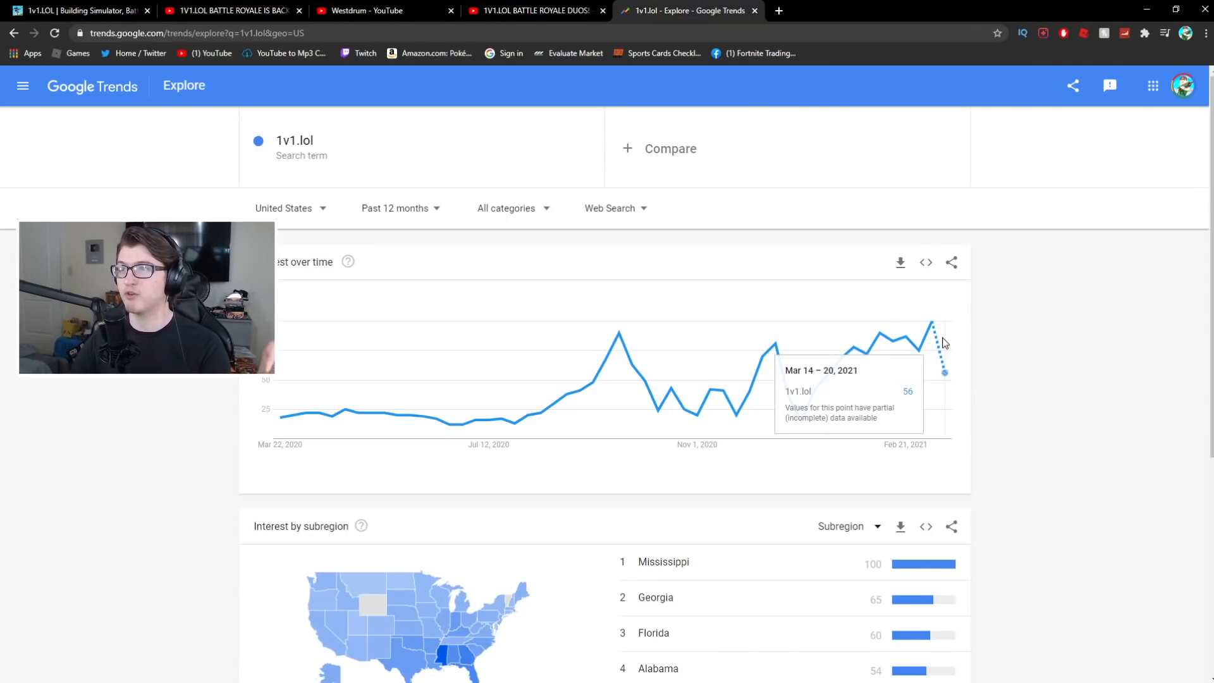
{"action": "left_click", "coordinate": [376, 10]}
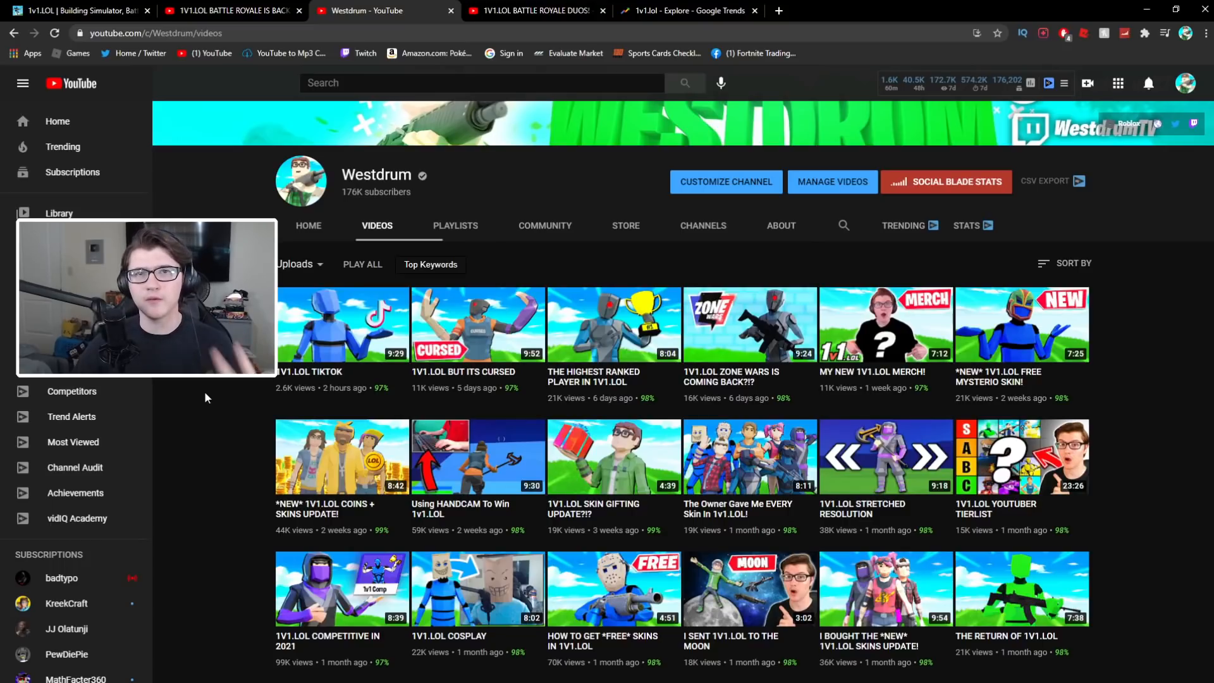
Scroll Westdrum's Videos page down to older 1v1.LOL uploads beyond the first three rows.
{"action": "scroll", "scroll_direction": "down", "scroll_amount": 3}
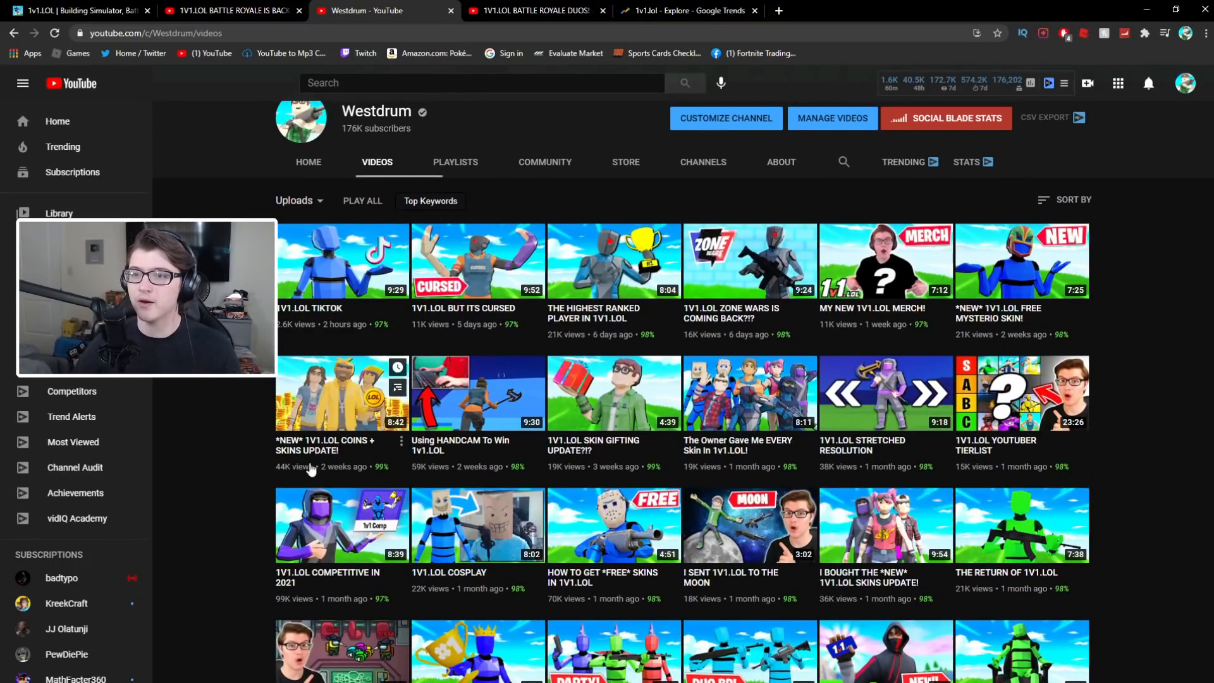
{"action": "mouse_move", "coordinate": [211, 440]}
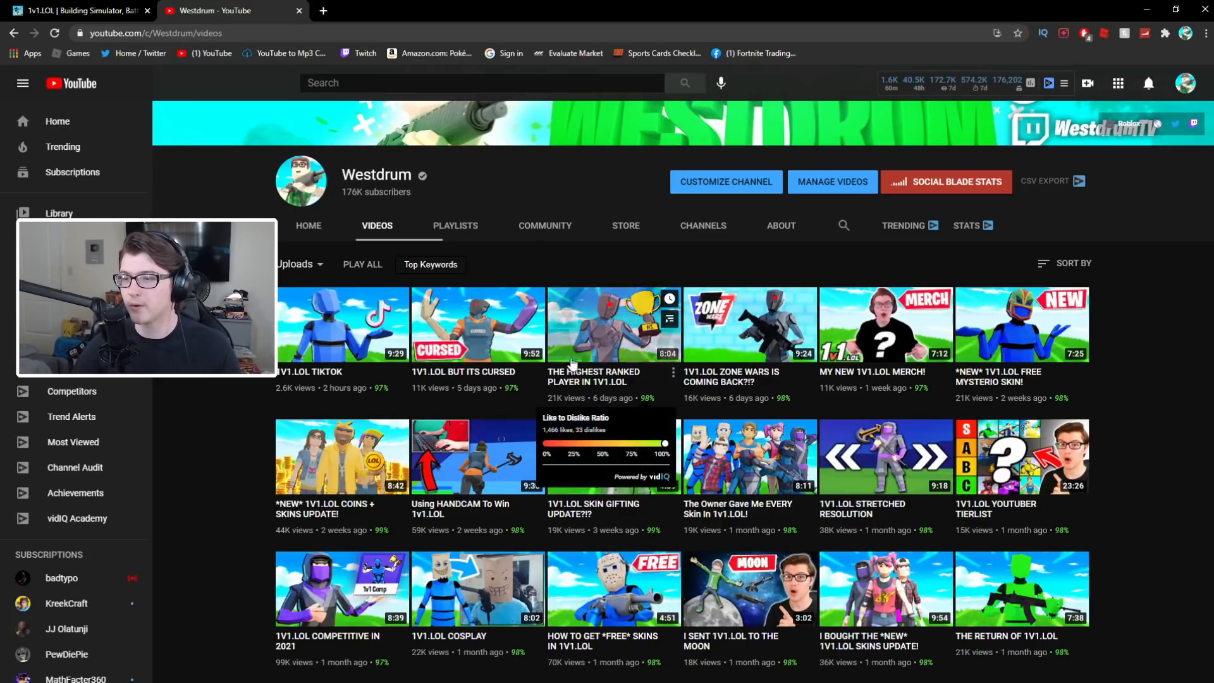
{"action": "mouse_move", "coordinate": [1050, 628]}
{"action": "type", "text": "drkai"}
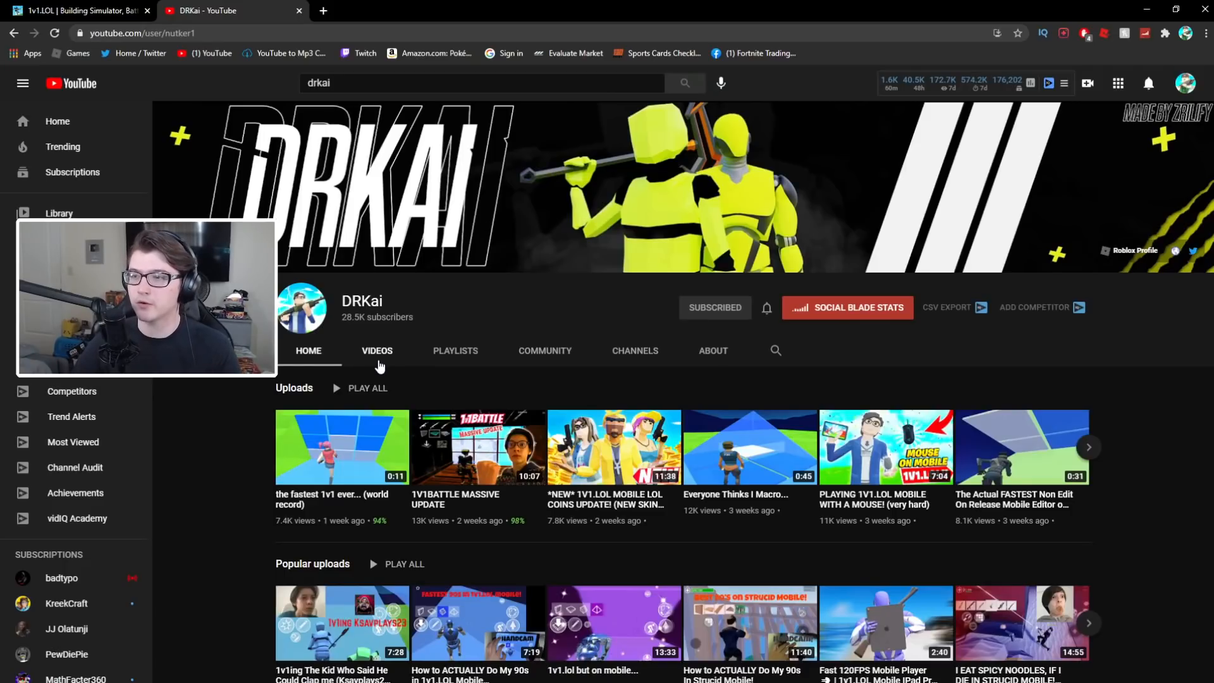
Show DRKai's channel VIDEOS tab, listing uploads like 'the fastest 1v1 ever...'.
{"action": "left_click", "coordinate": [377, 351]}
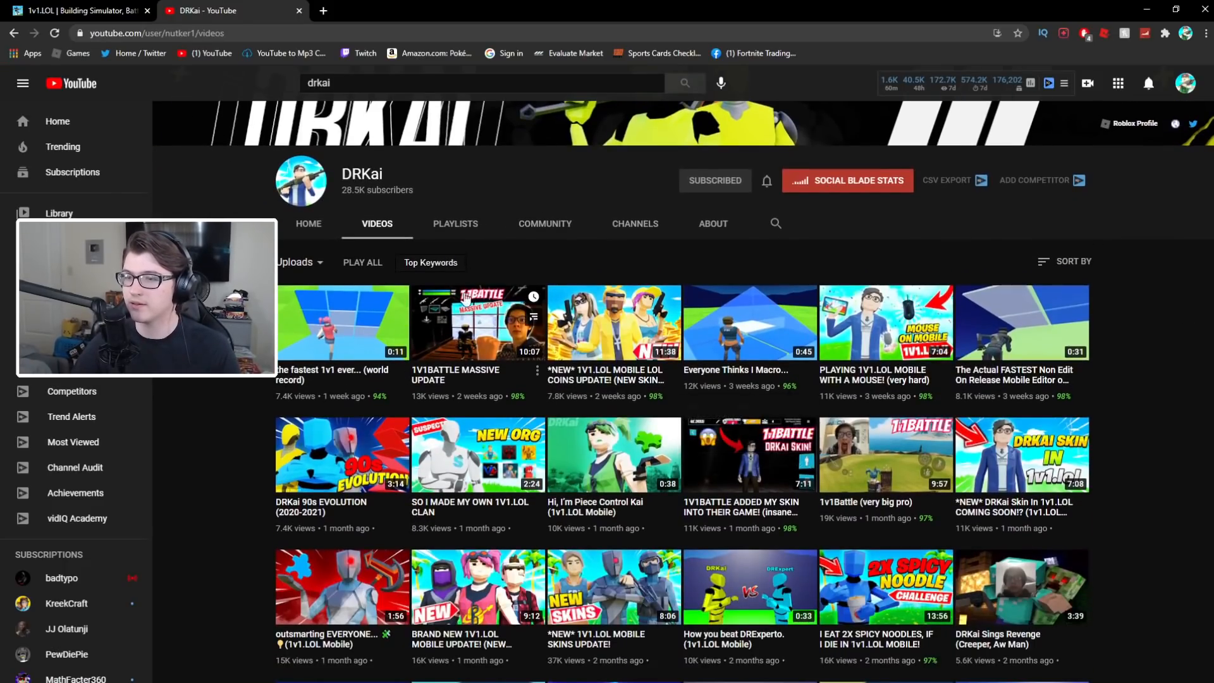
{"action": "mouse_move", "coordinate": [479, 347]}
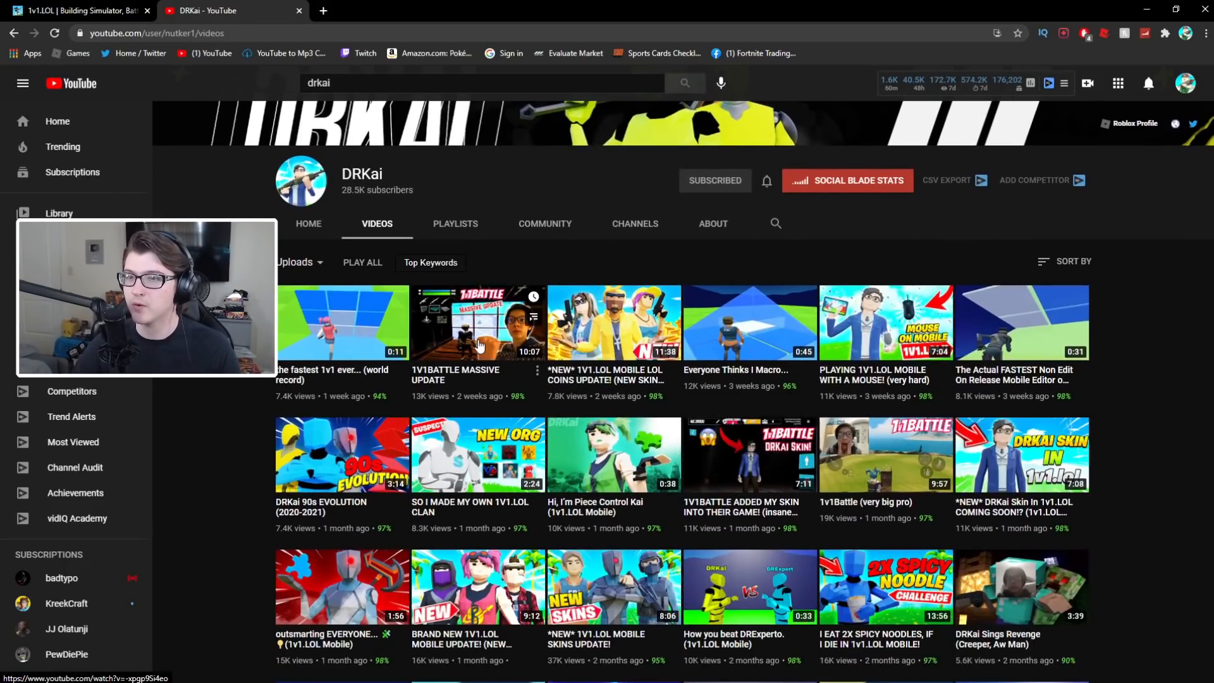